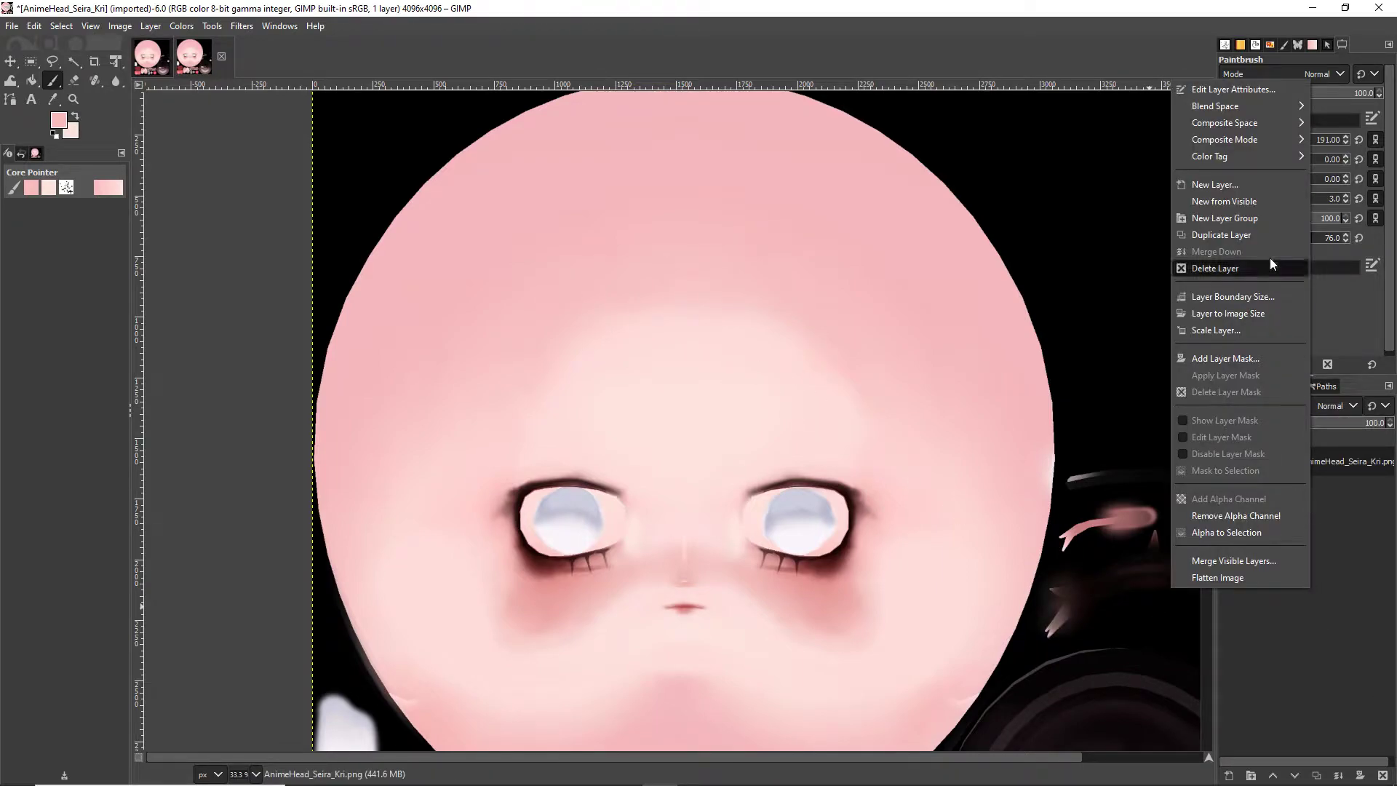
Add a transparent-filled new layer from the Layers panel context menu
{"action": "left_click", "coordinate": [1214, 184]}
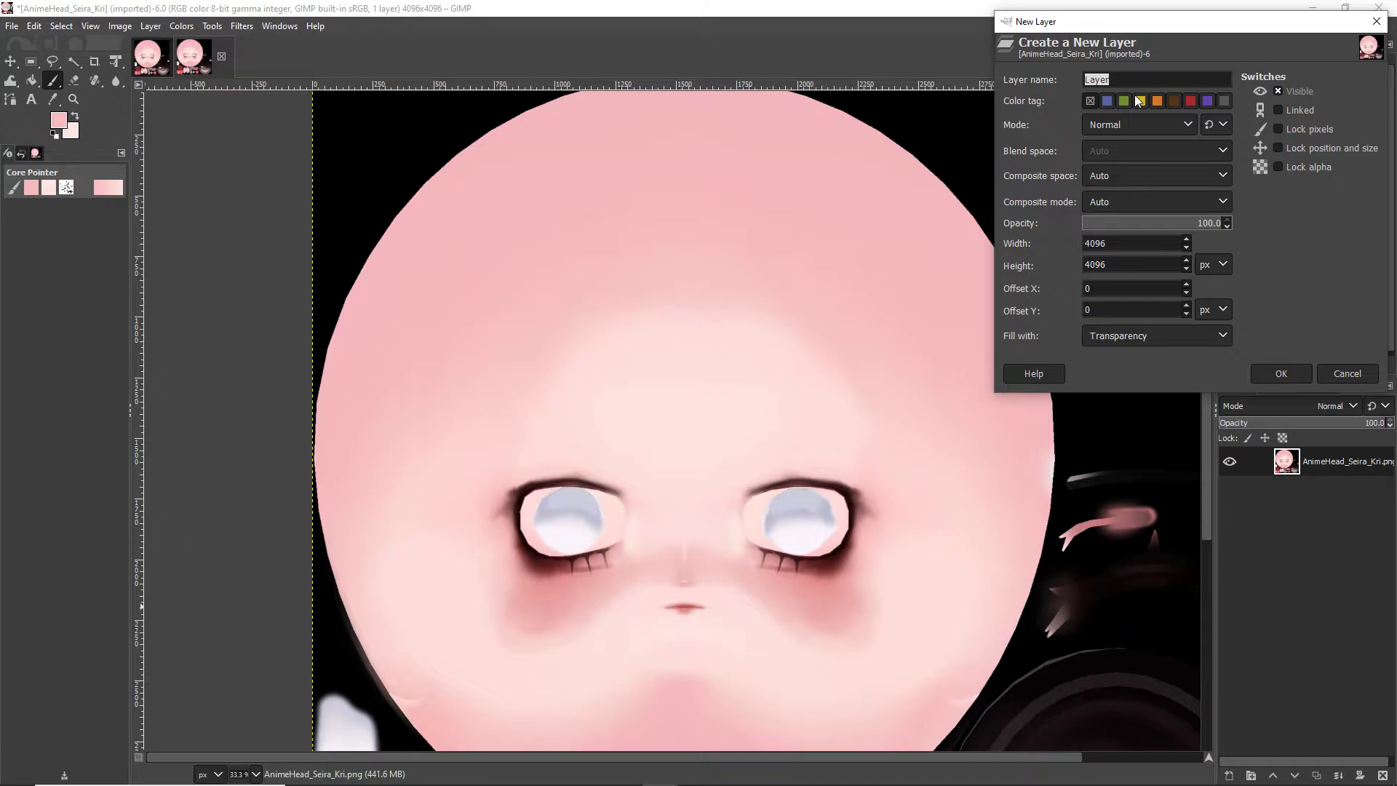
{"action": "left_click", "coordinate": [1281, 373]}
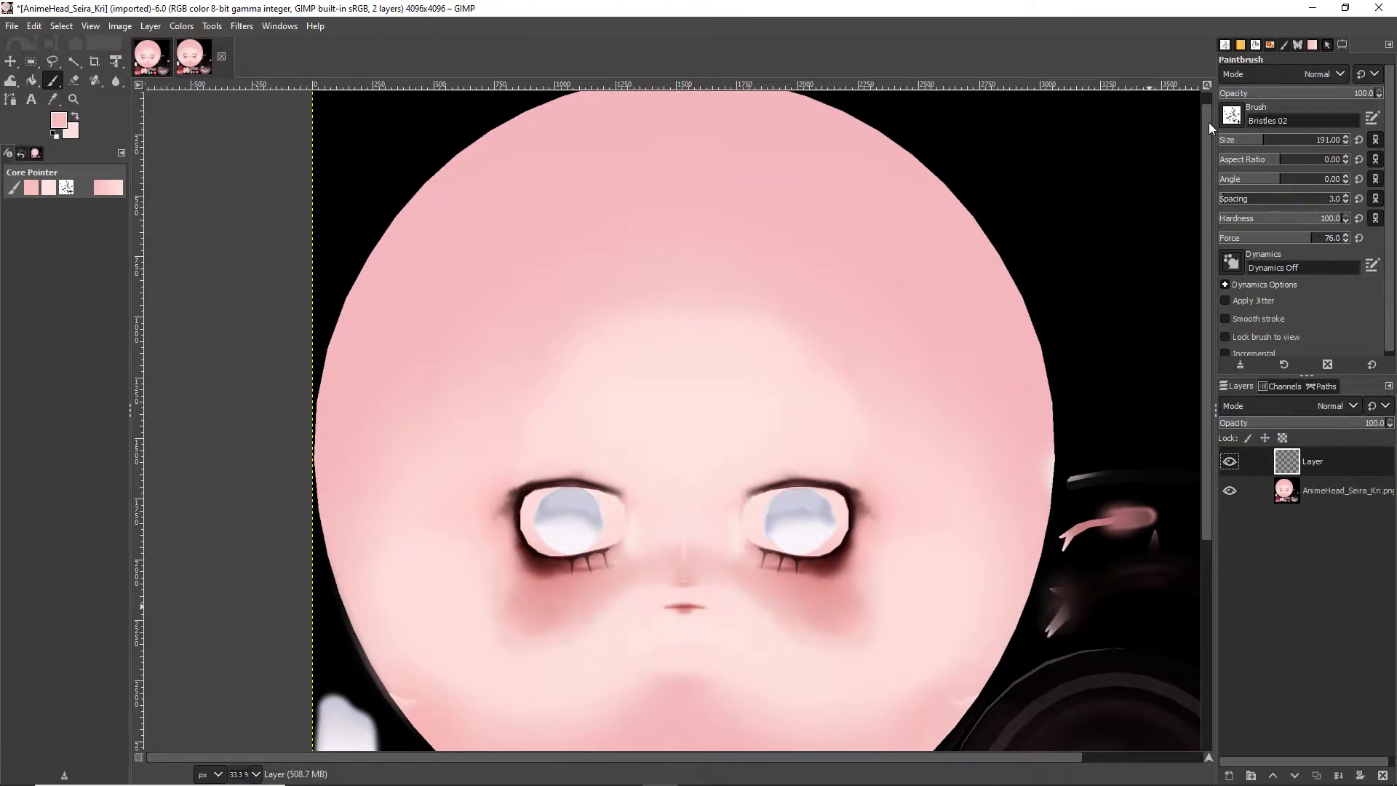
{"action": "left_click", "coordinate": [597, 540]}
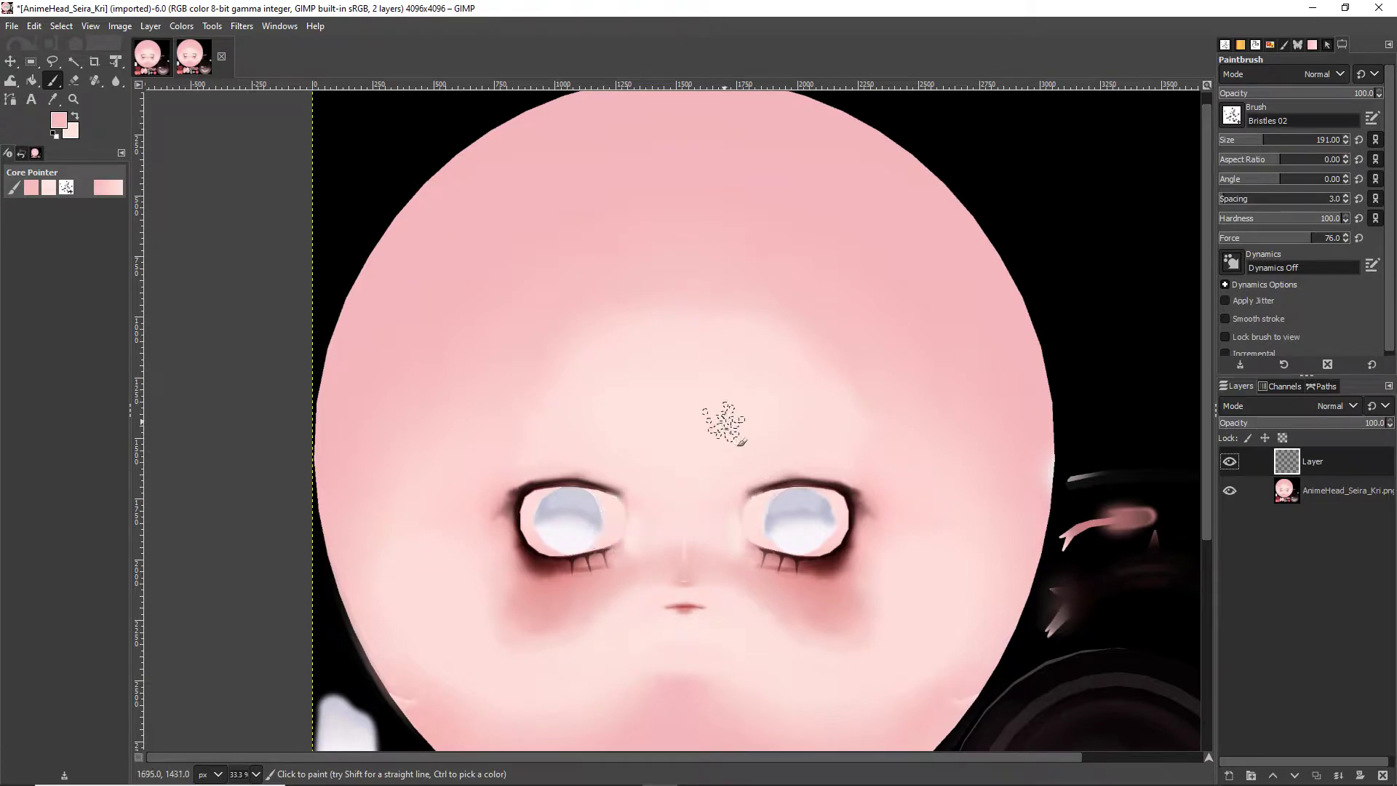
{"action": "left_click_drag", "start_coordinate": [704, 410], "coordinate": [722, 437]}
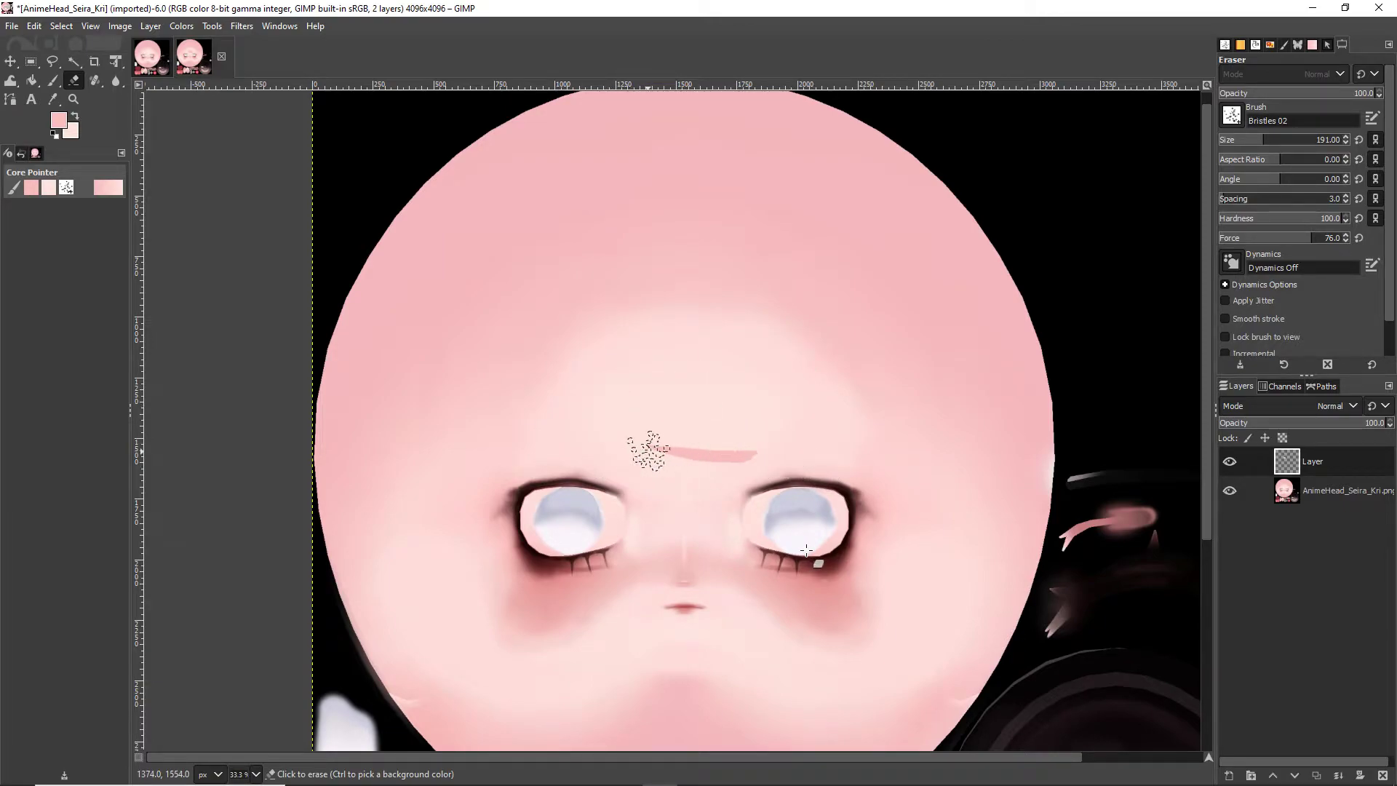
{"action": "left_click_drag", "start_coordinate": [651, 450], "coordinate": [802, 544]}
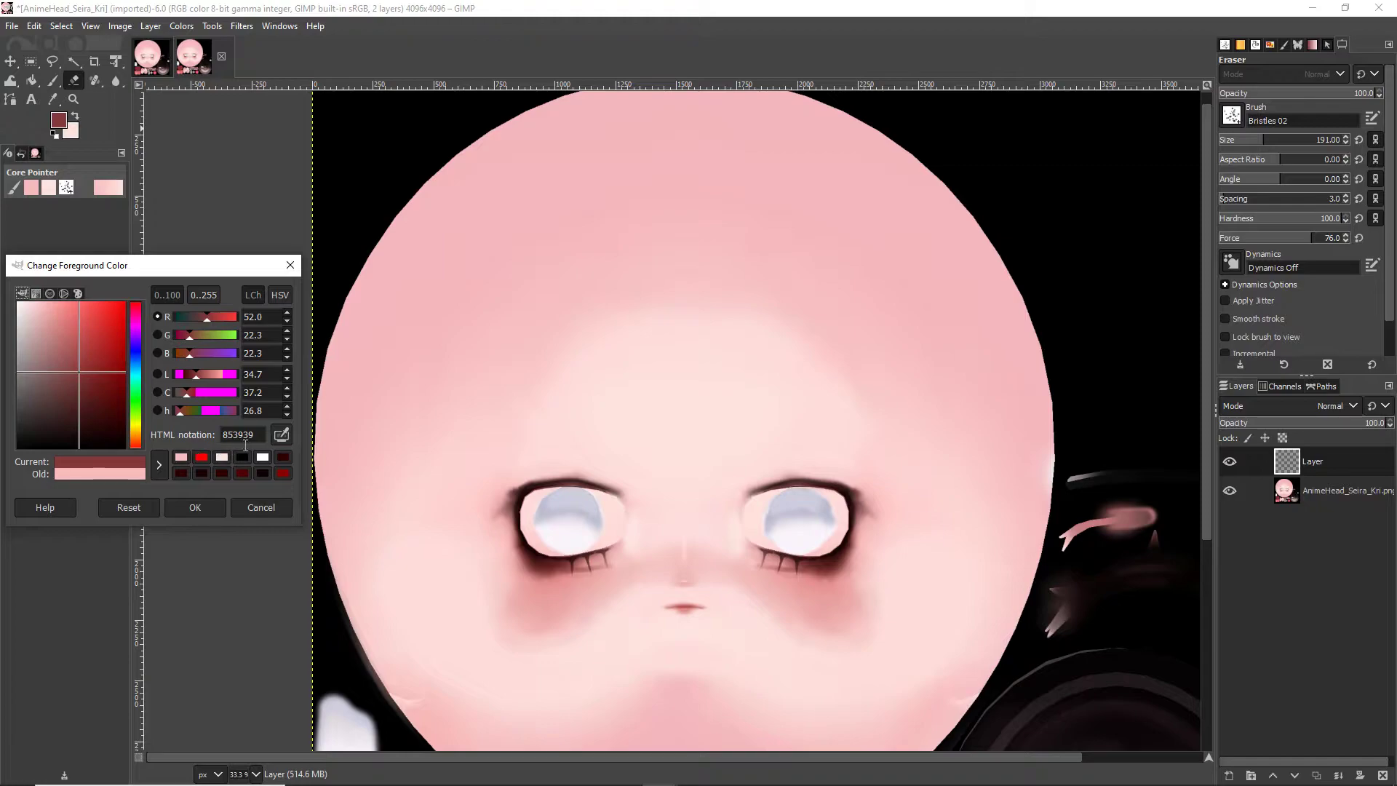
{"action": "mouse_move", "coordinate": [243, 445]}
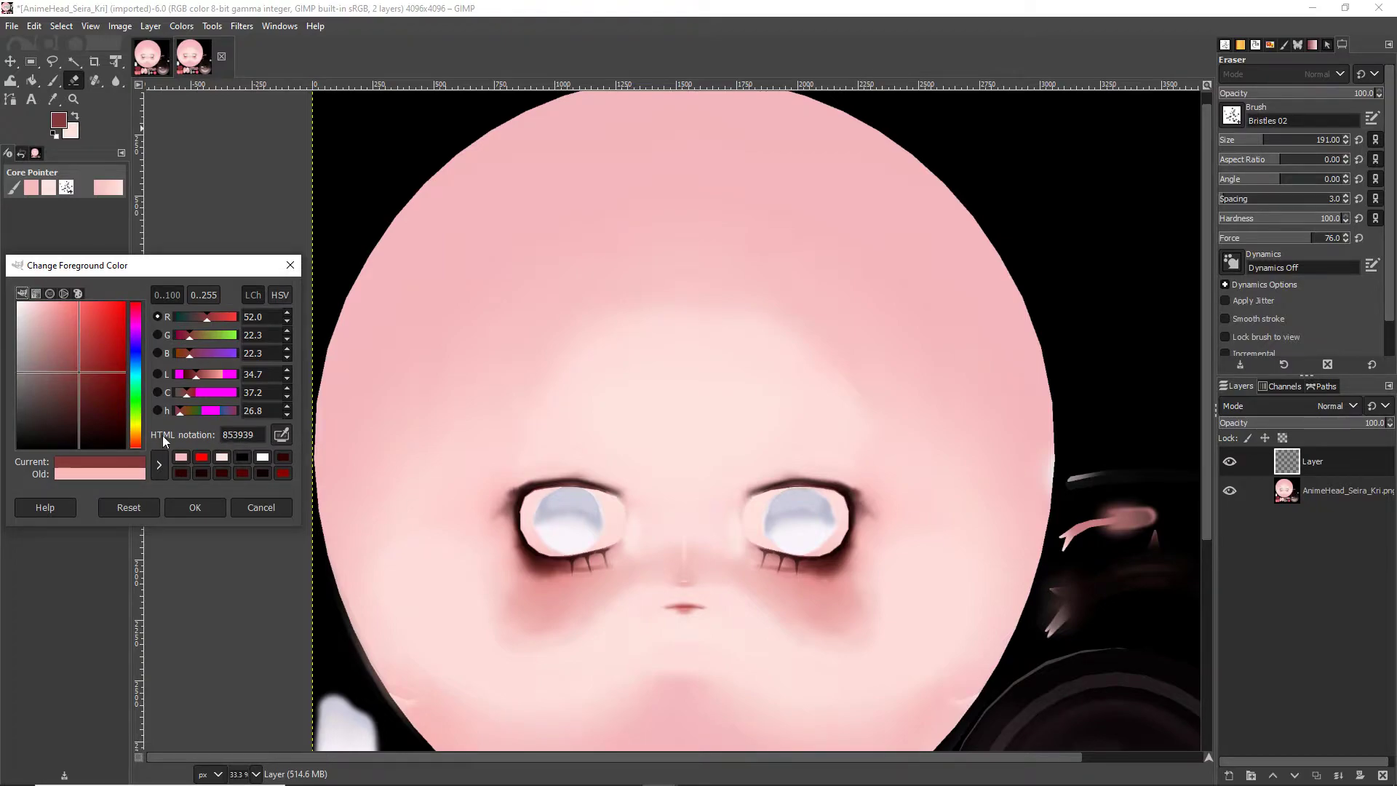
{"action": "mouse_move", "coordinate": [291, 277]}
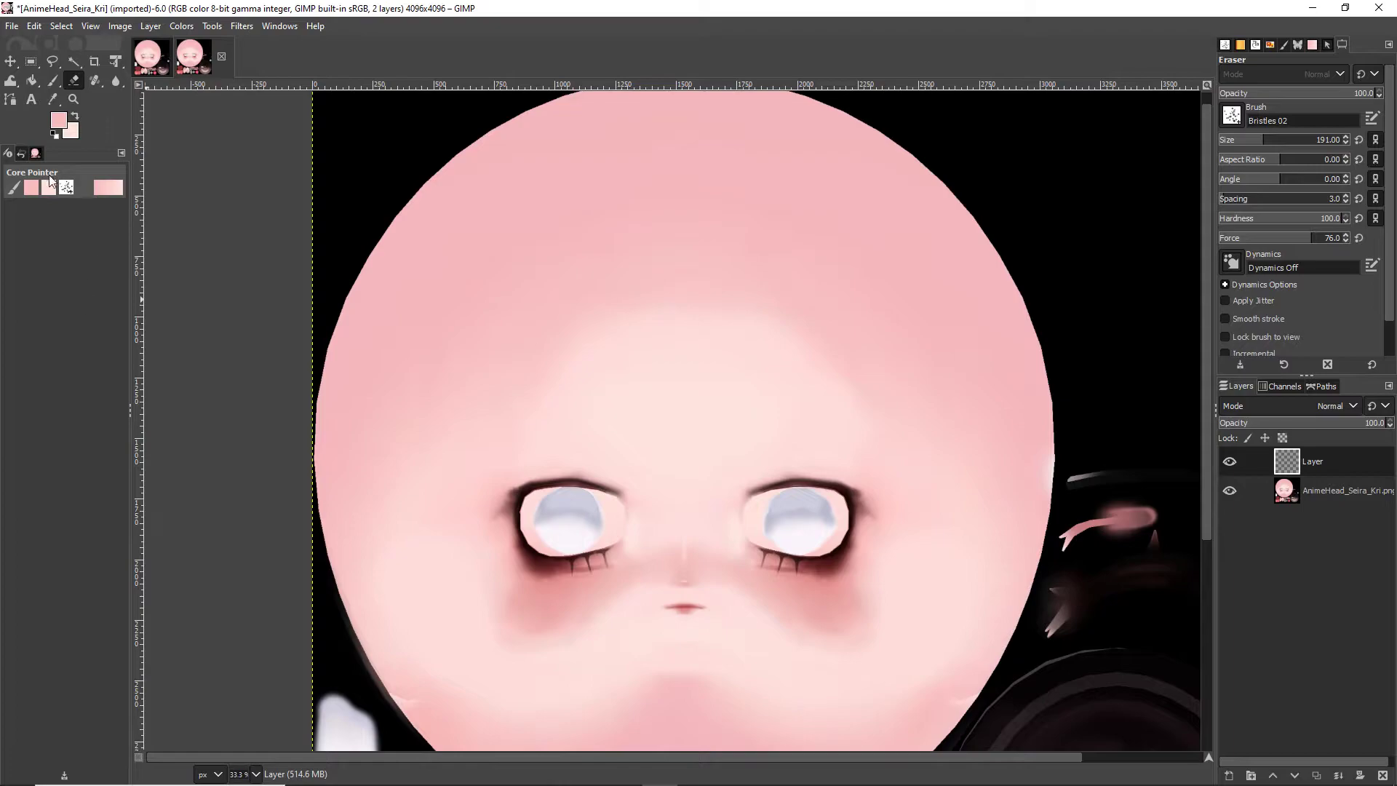
{"action": "left_click", "coordinate": [51, 100]}
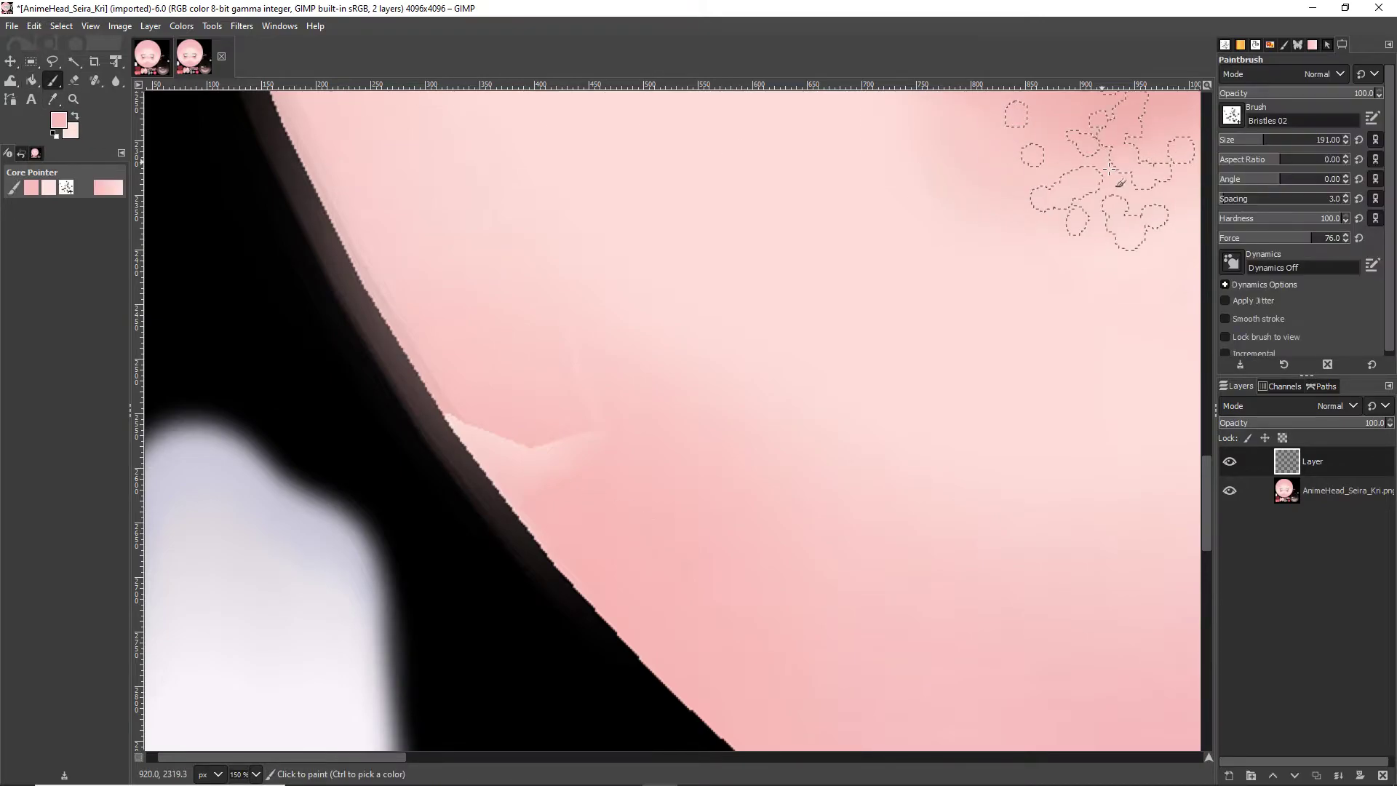
{"action": "left_click", "coordinate": [1231, 115]}
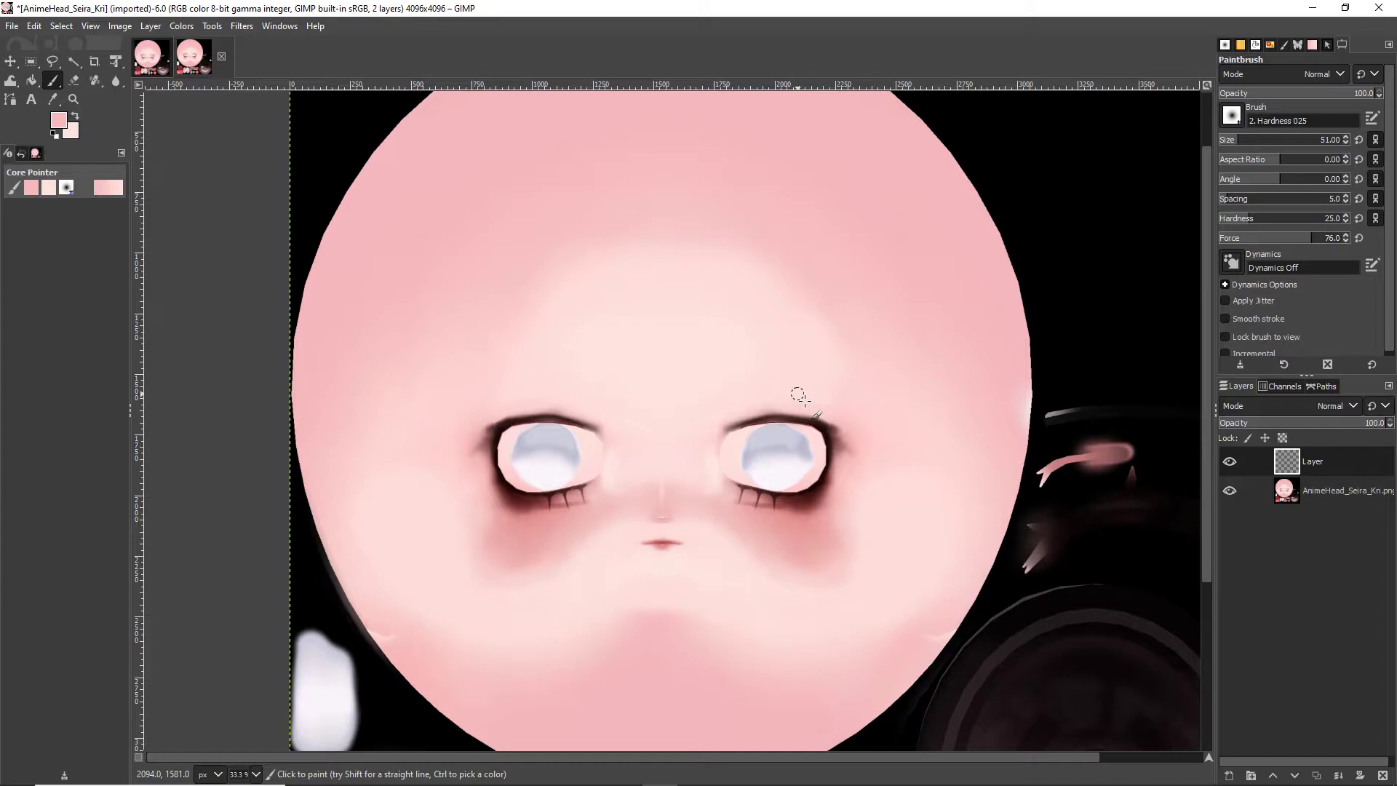
{"action": "mouse_move", "coordinate": [883, 151]}
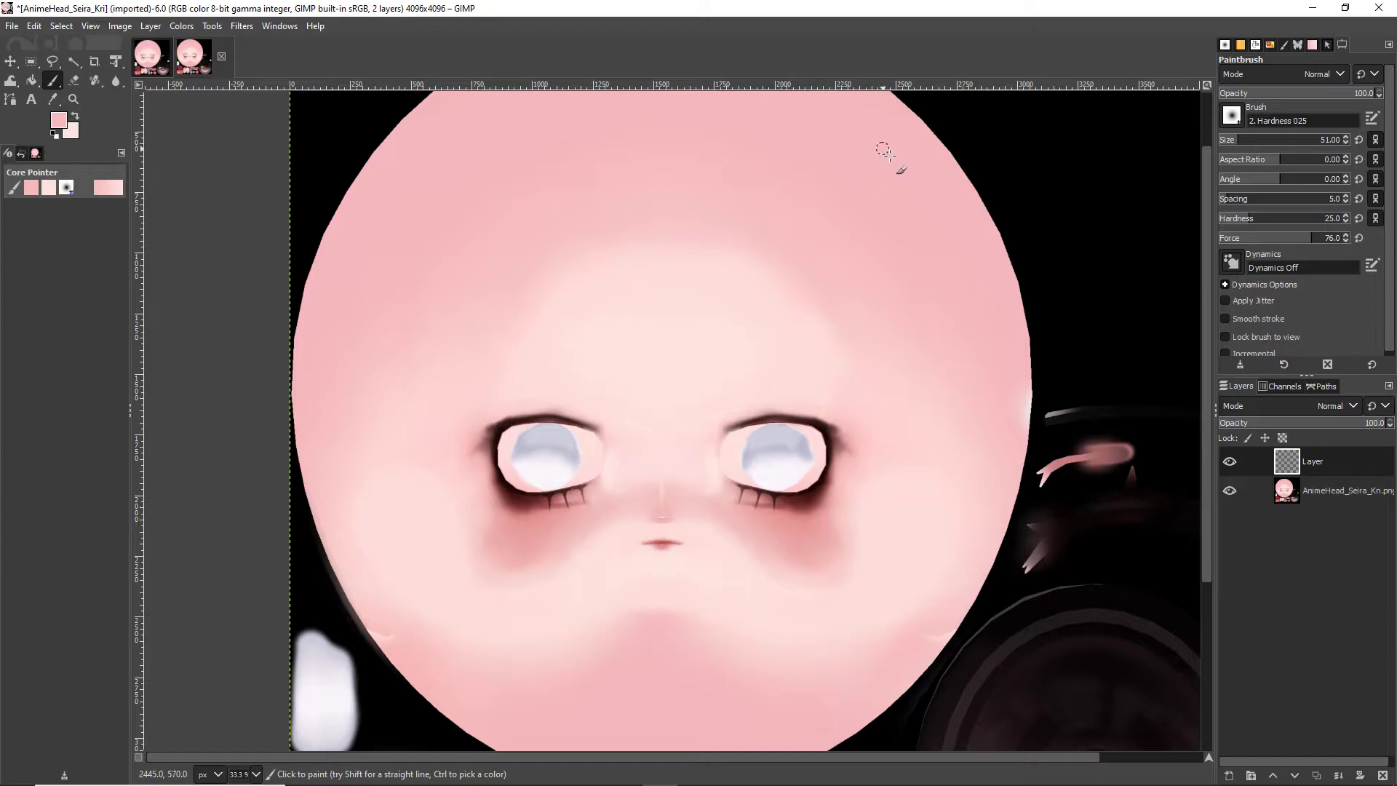
{"action": "left_click", "coordinate": [1231, 116]}
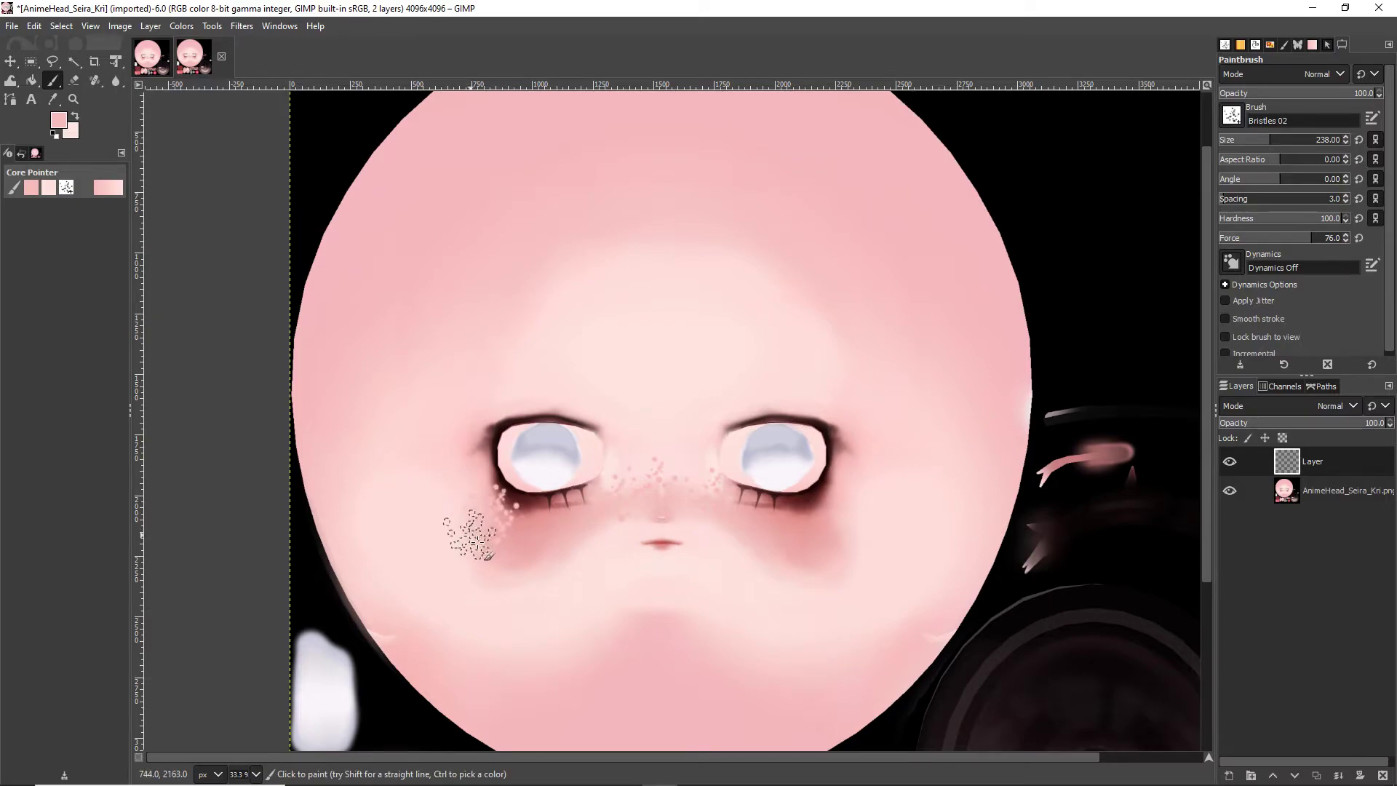
{"action": "left_click", "coordinate": [850, 506]}
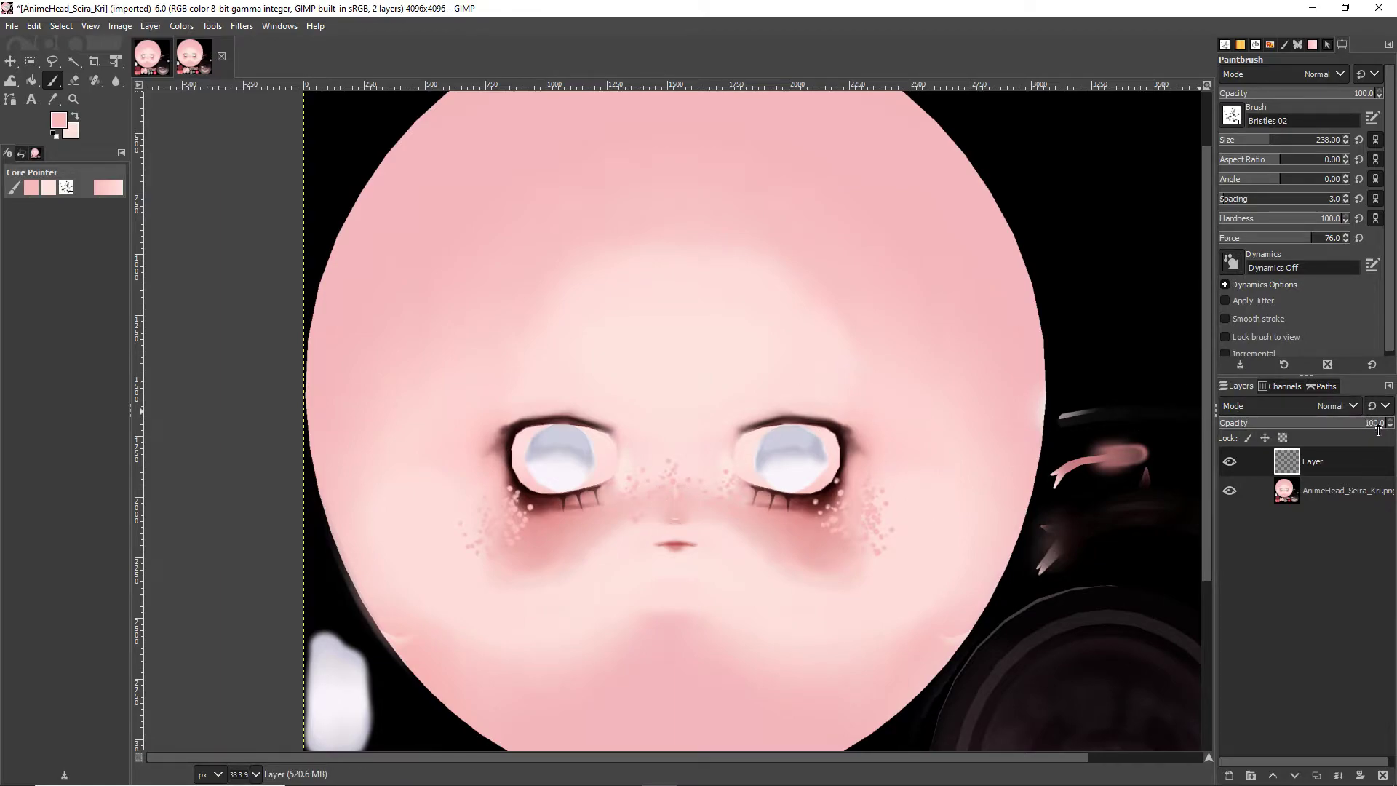
{"action": "left_click_drag", "start_coordinate": [1372, 422], "coordinate": [1272, 422]}
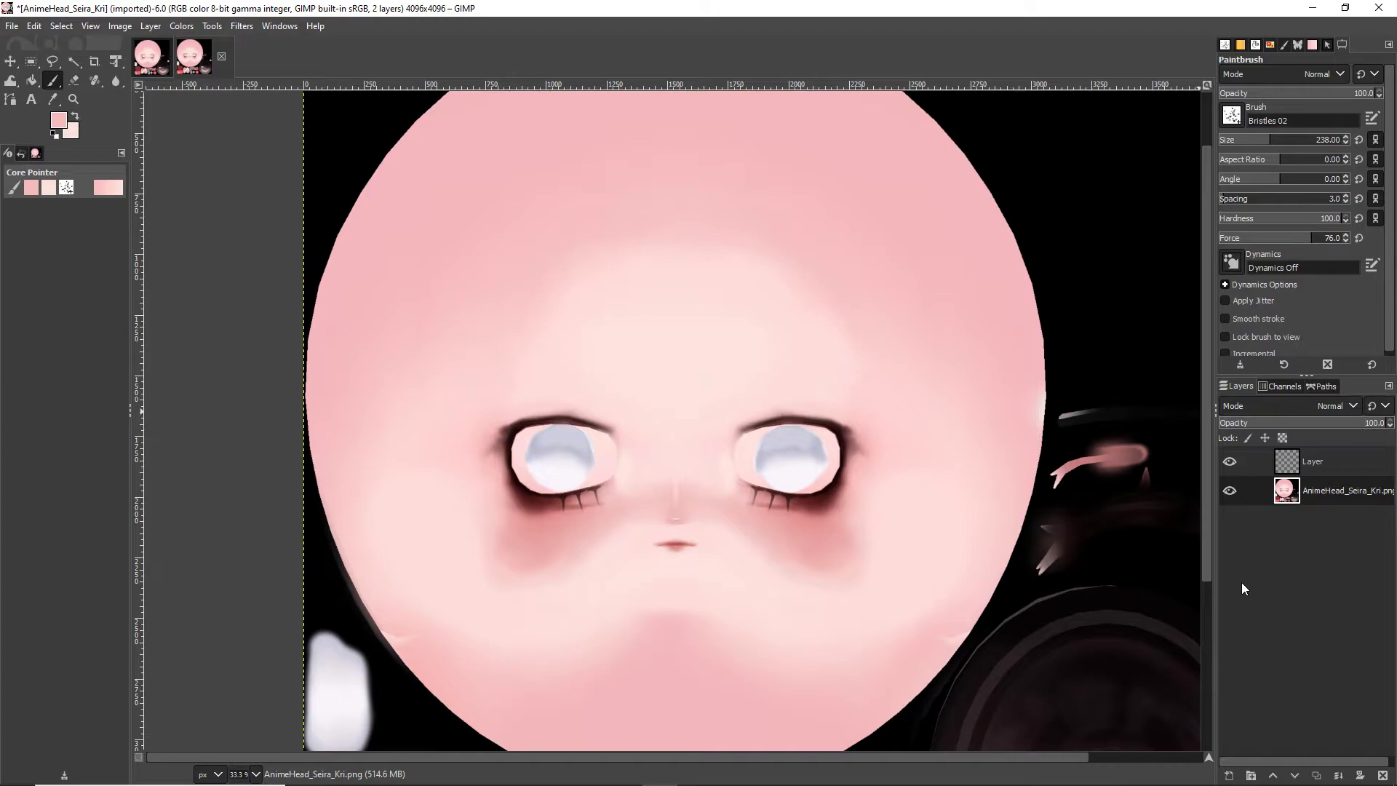
{"action": "left_click", "coordinate": [1231, 115]}
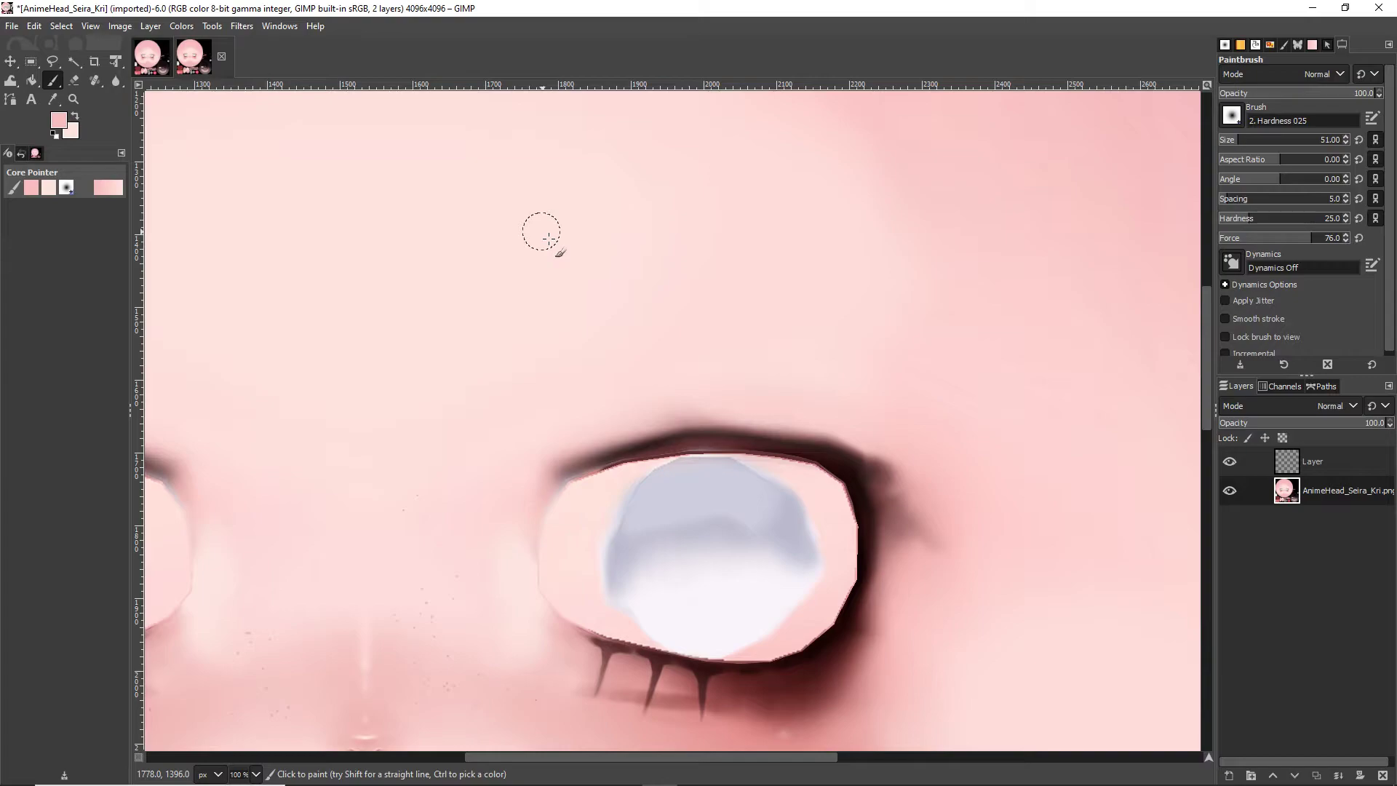
{"action": "mouse_move", "coordinate": [783, 316]}
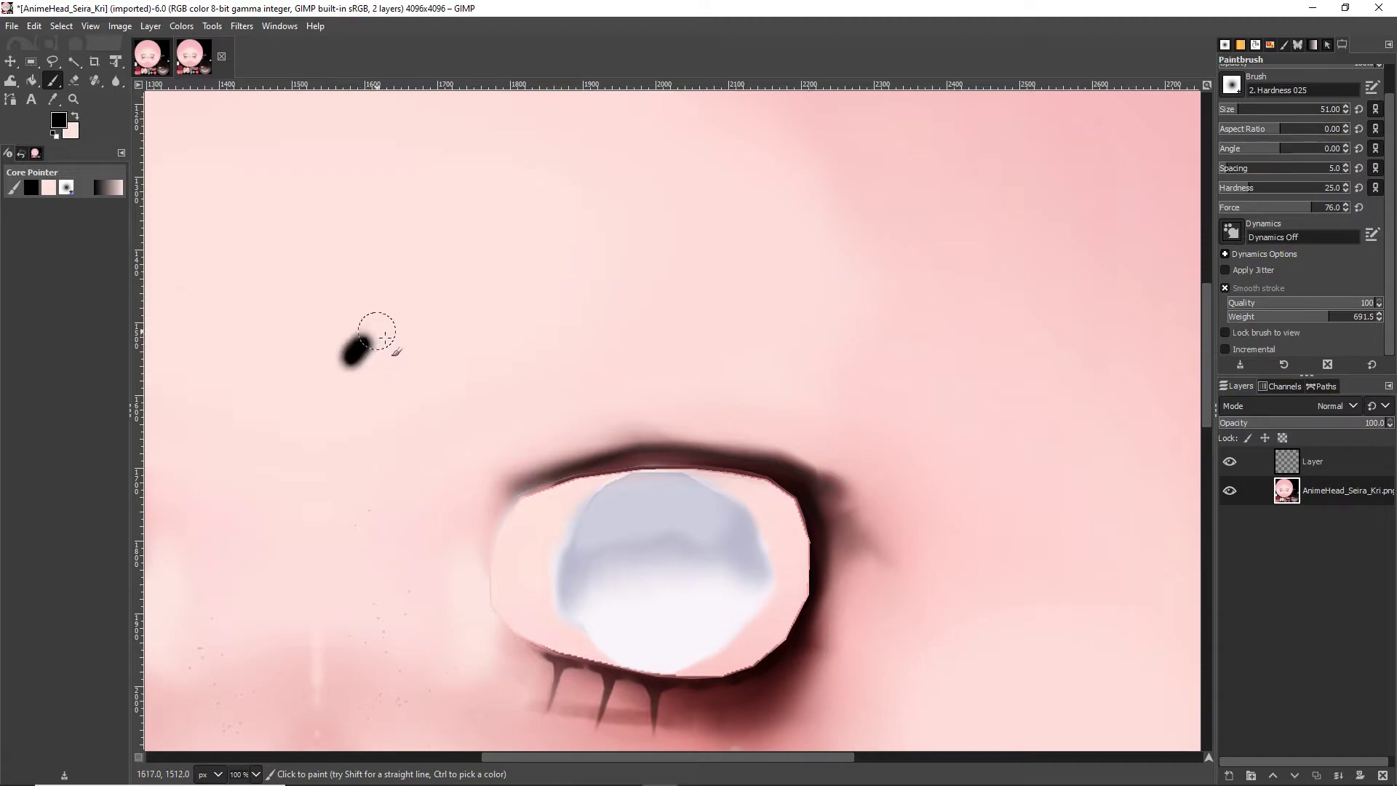
{"action": "left_click_drag", "start_coordinate": [357, 348], "coordinate": [502, 298]}
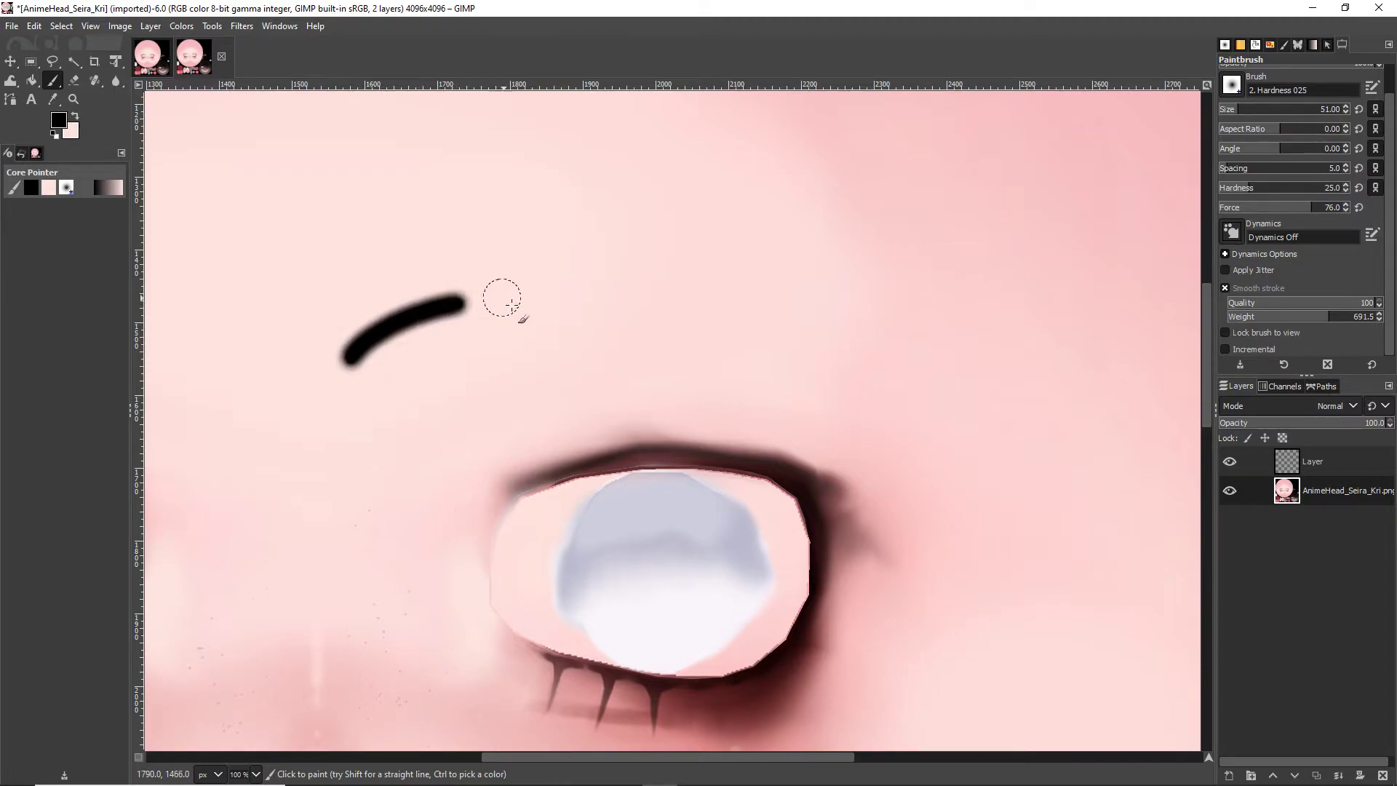
{"action": "left_click_drag", "start_coordinate": [464, 308], "coordinate": [767, 326]}
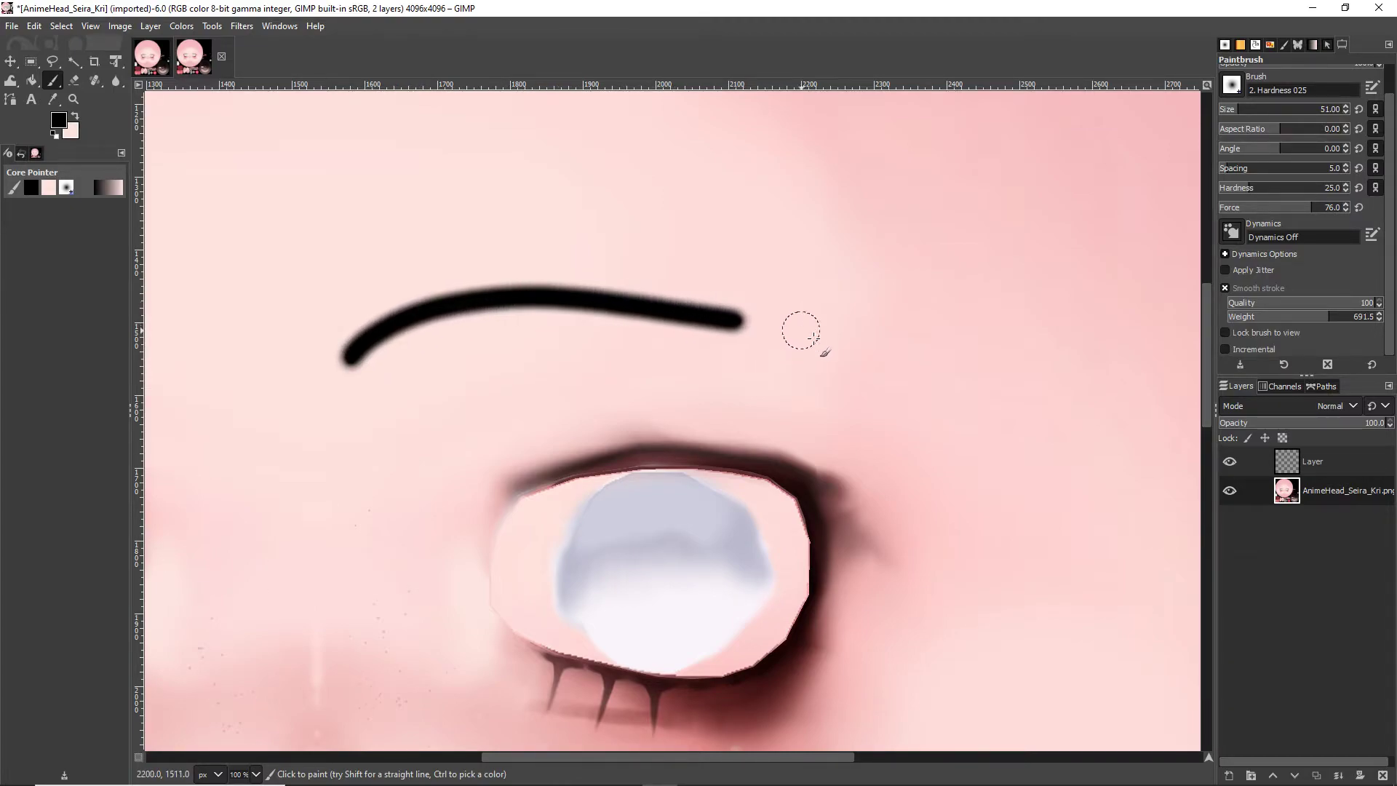
{"action": "left_click_drag", "start_coordinate": [802, 330], "coordinate": [1069, 348]}
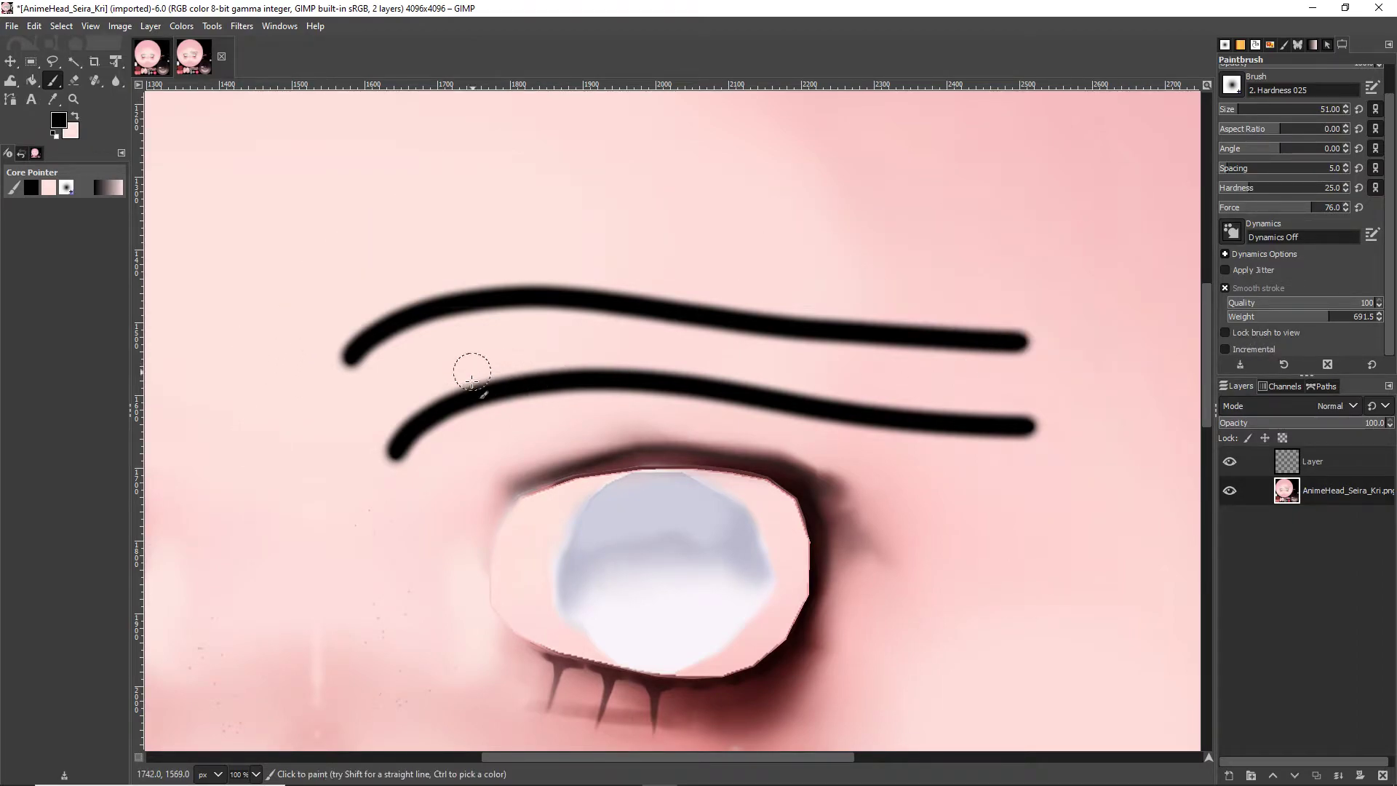
{"action": "mouse_move", "coordinate": [816, 270]}
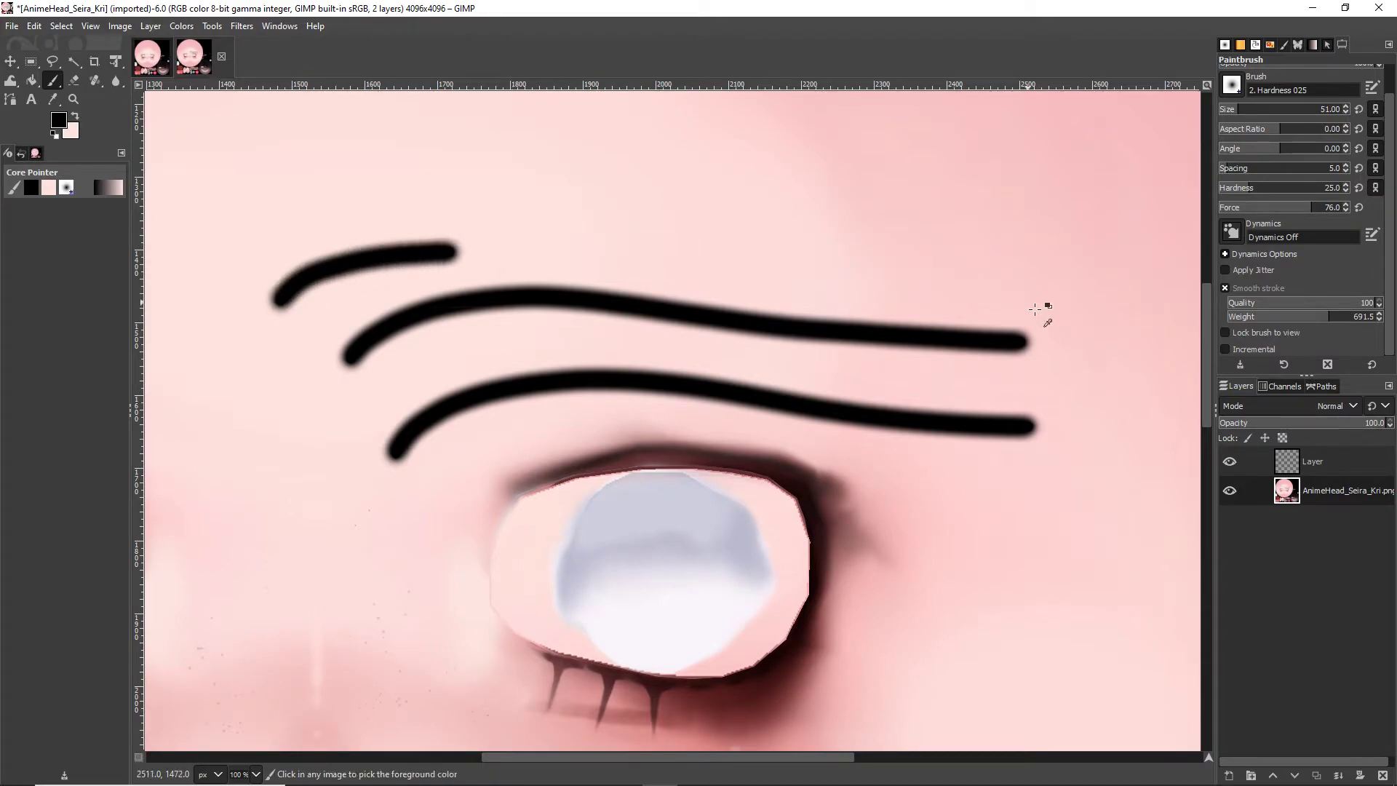
{"action": "key", "text": "ctrl+z"}
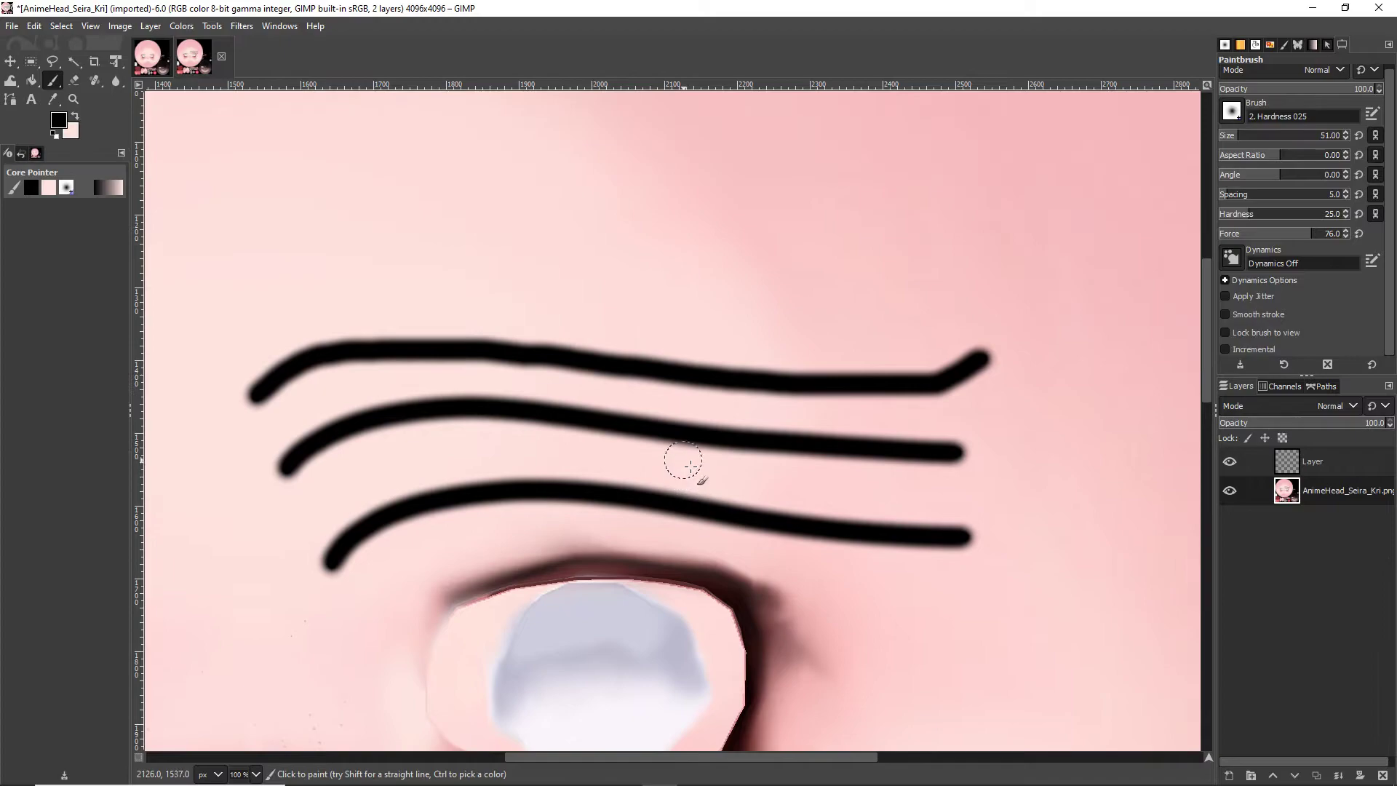
{"action": "mouse_move", "coordinate": [1208, 350]}
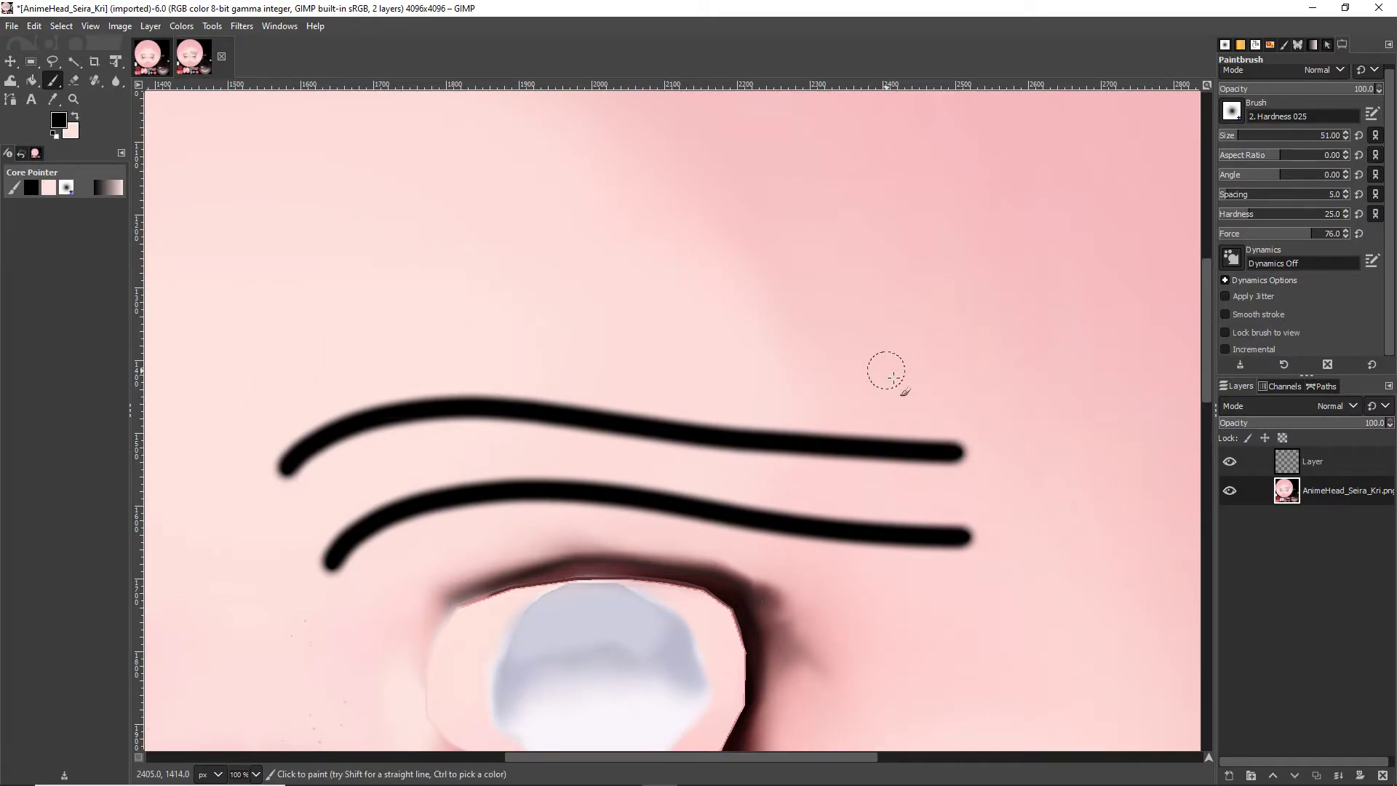
{"action": "mouse_move", "coordinate": [752, 386]}
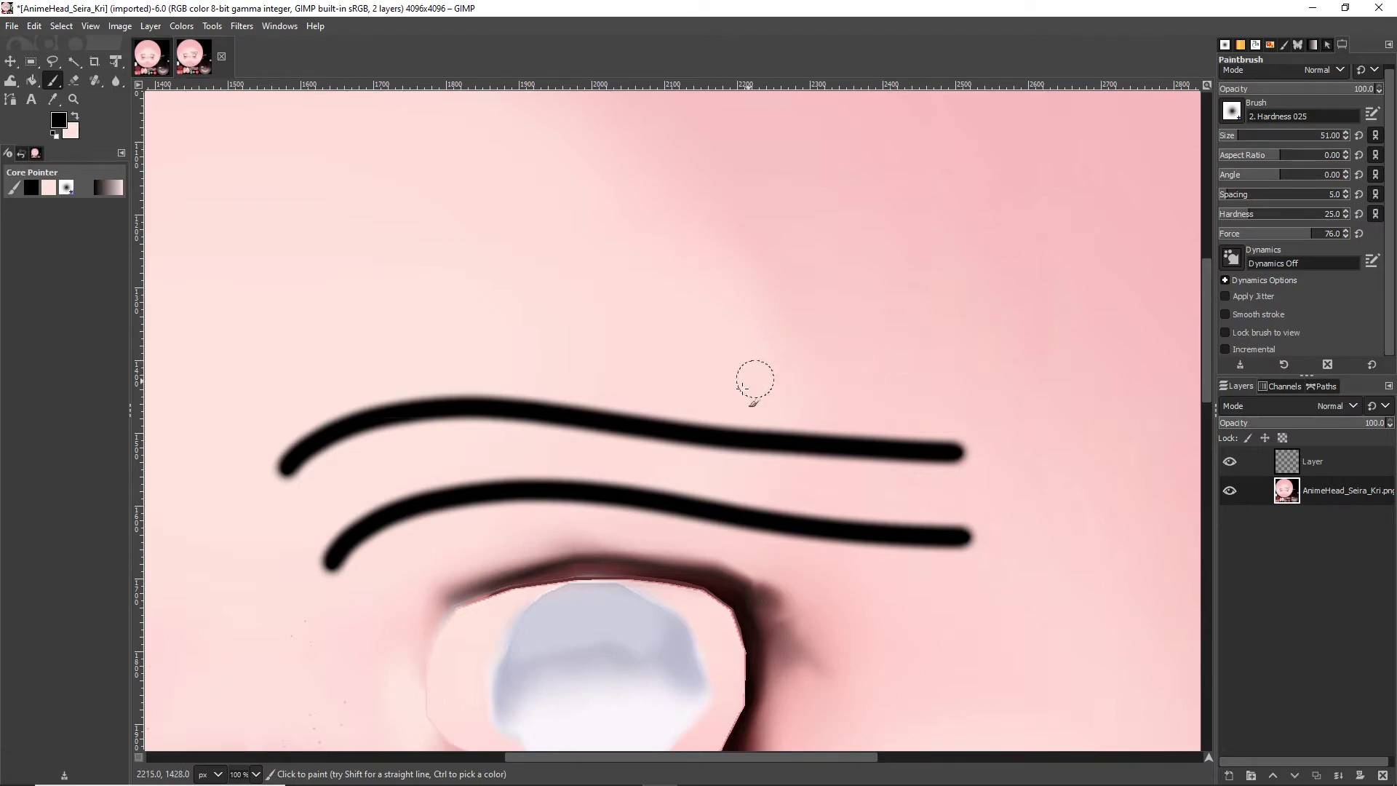
{"action": "mouse_move", "coordinate": [194, 350]}
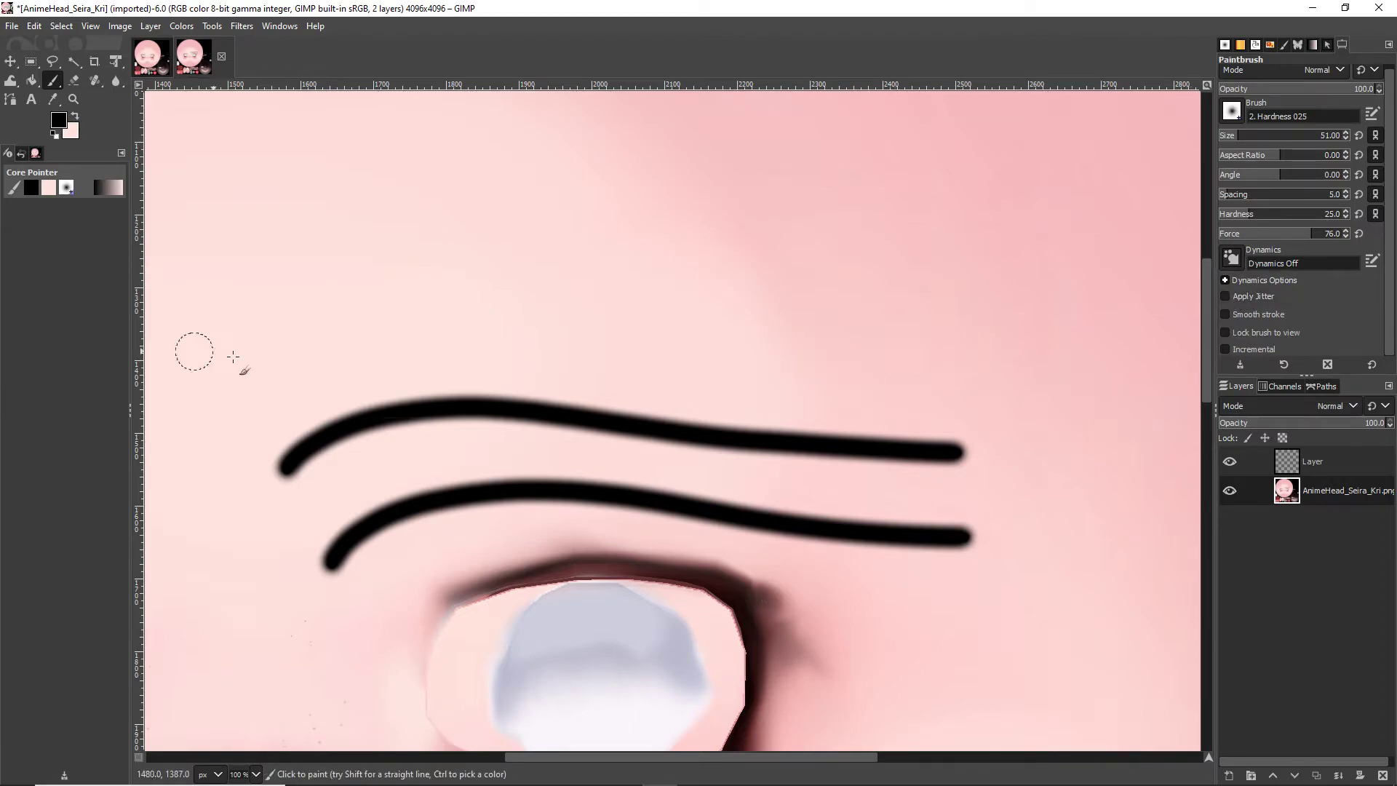
{"action": "left_click", "coordinate": [1224, 314]}
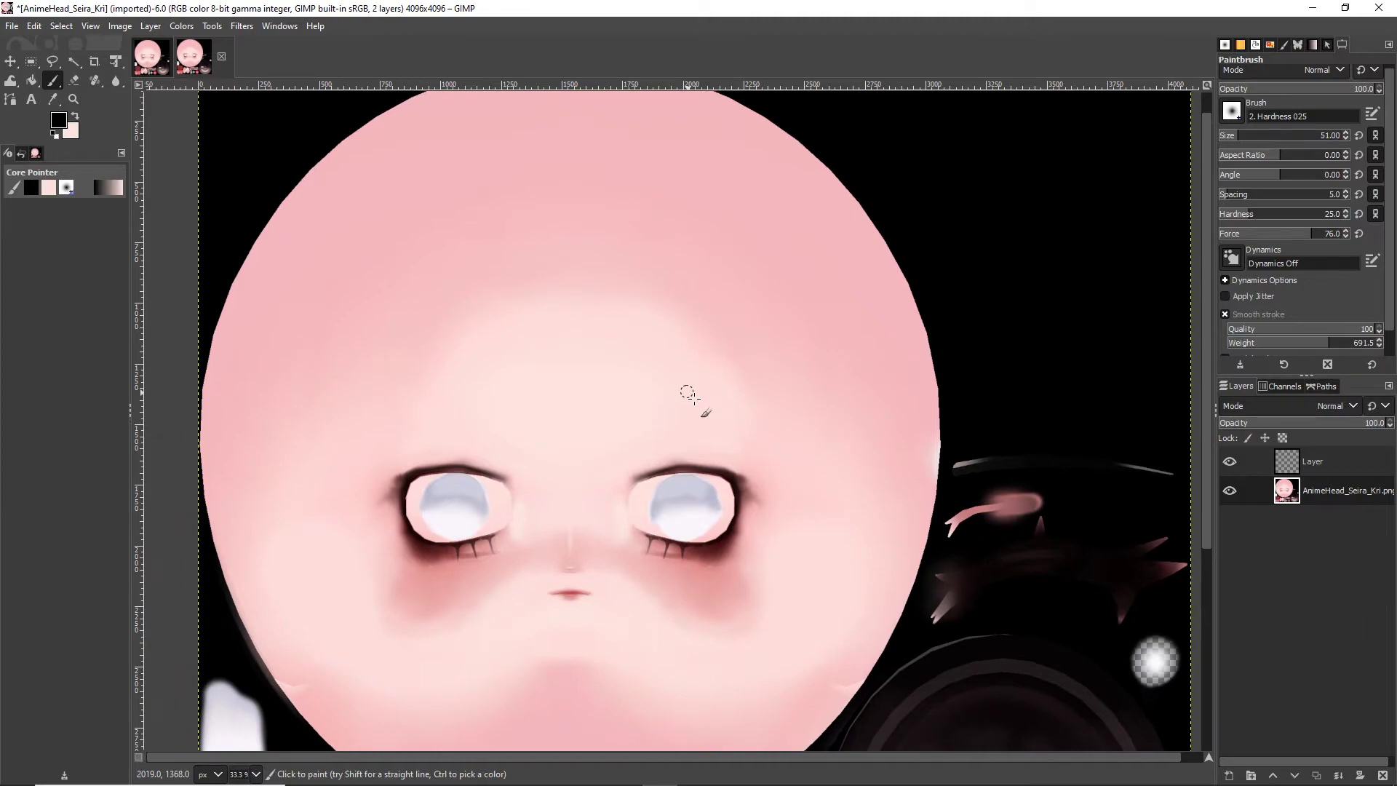
{"action": "mouse_move", "coordinate": [686, 393]}
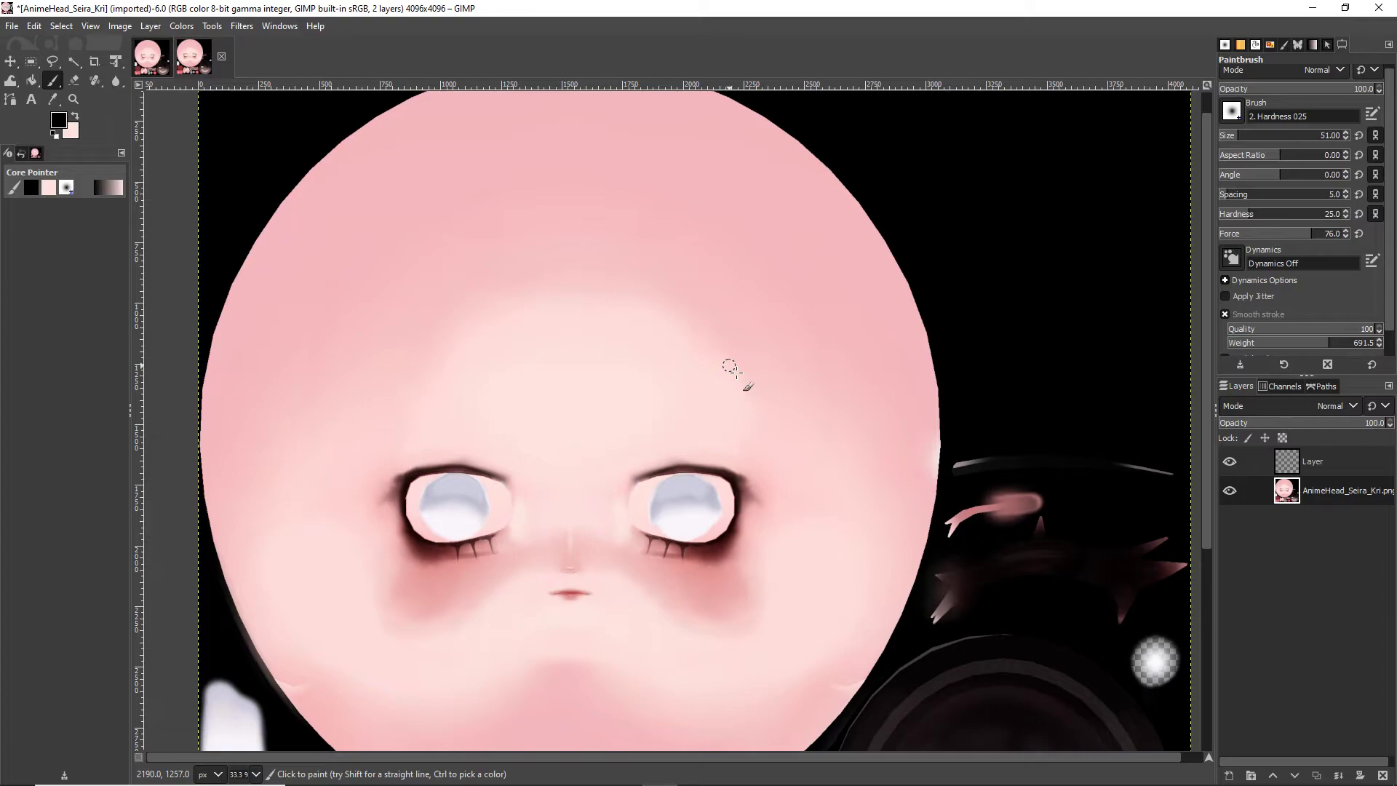
{"action": "mouse_move", "coordinate": [951, 260]}
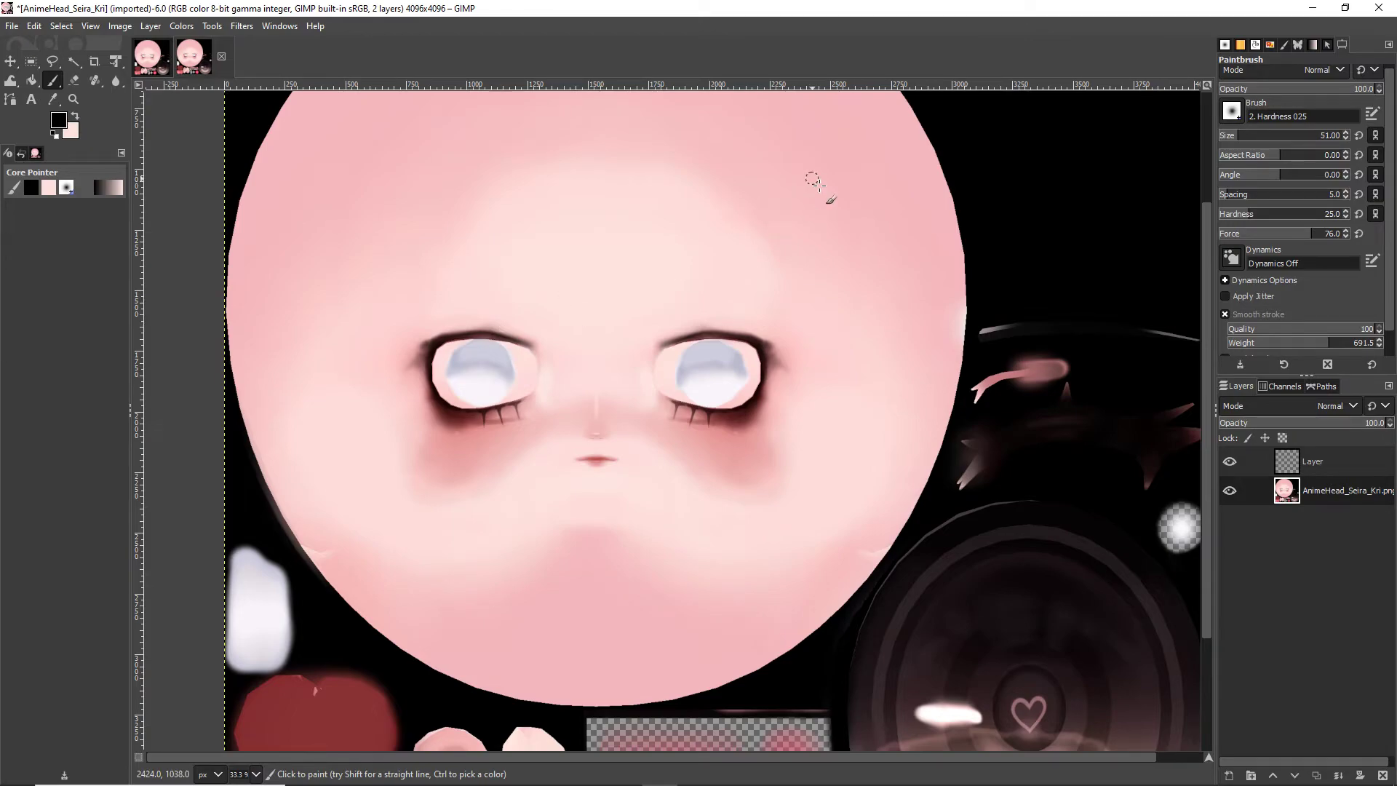
{"action": "mouse_move", "coordinate": [1172, 142]}
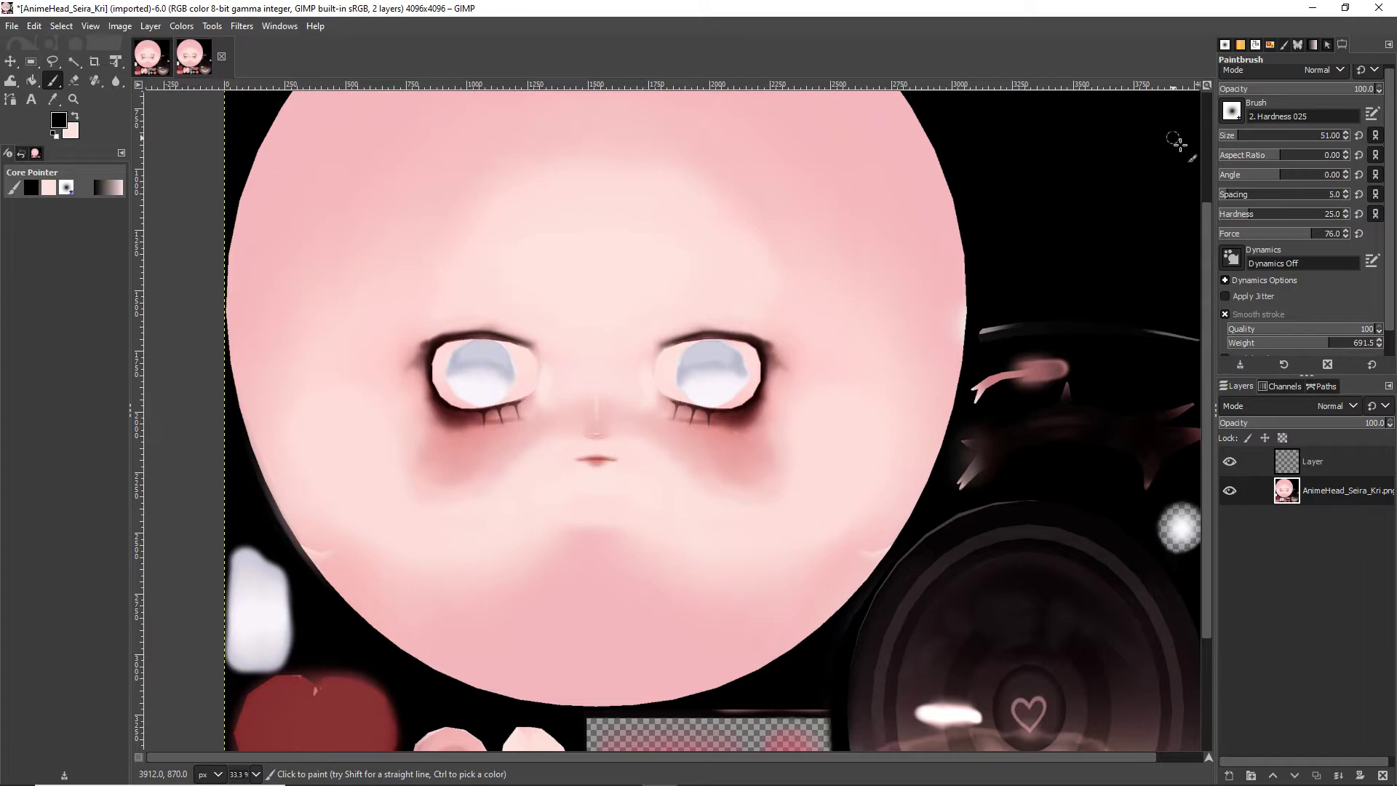
{"action": "mouse_move", "coordinate": [799, 425]}
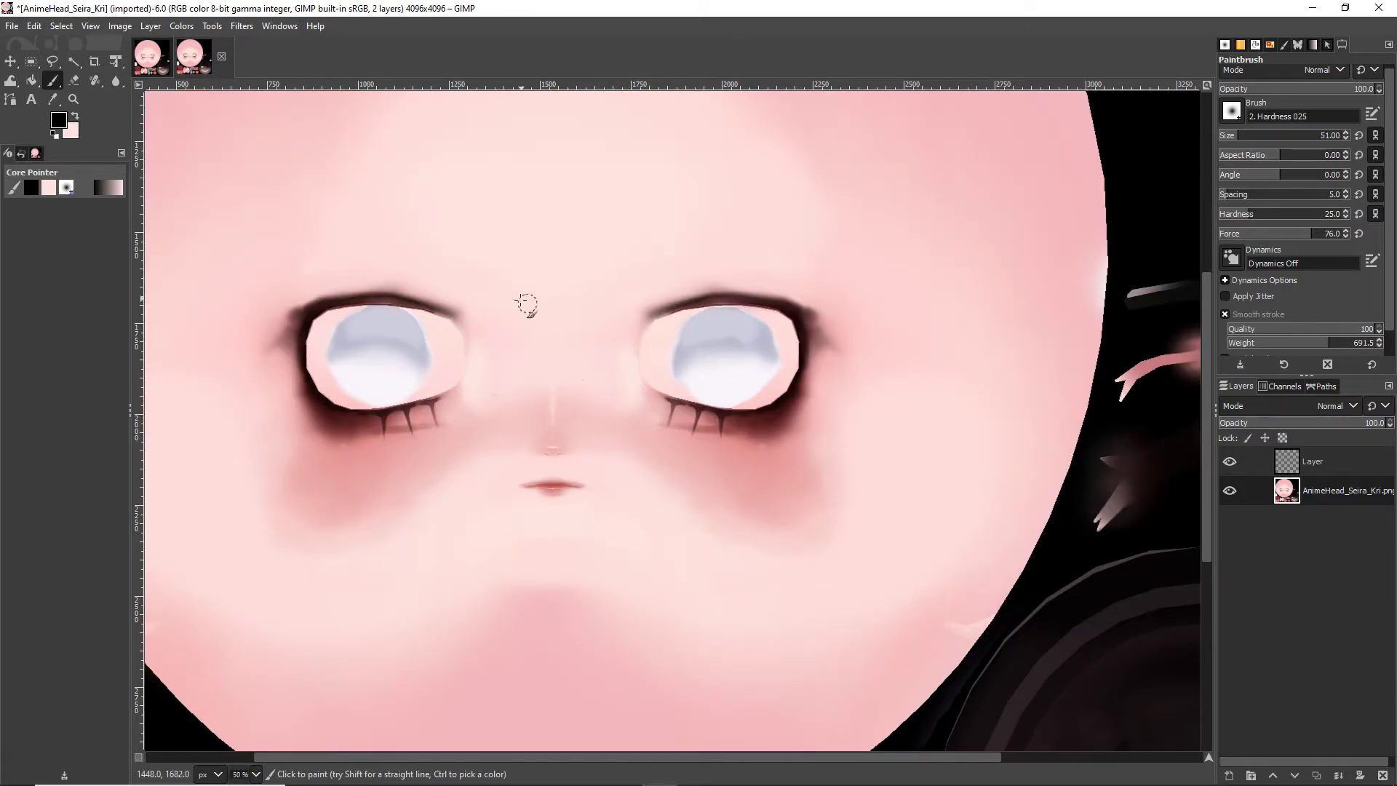
Show the Symmetry Painting dock with vertical mirror, then paint mirrored nostrils and brows
{"action": "left_click", "coordinate": [280, 26]}
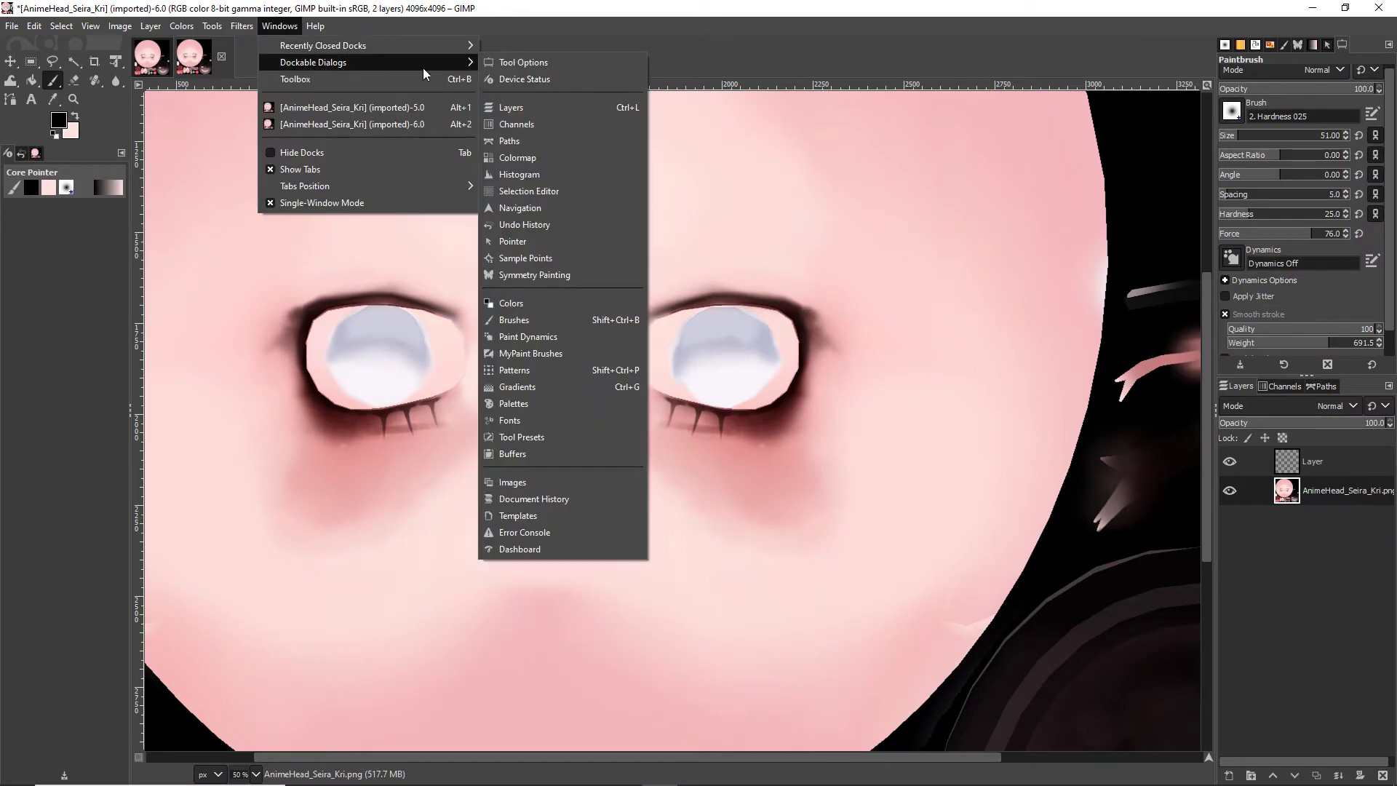
{"action": "left_click", "coordinate": [535, 275]}
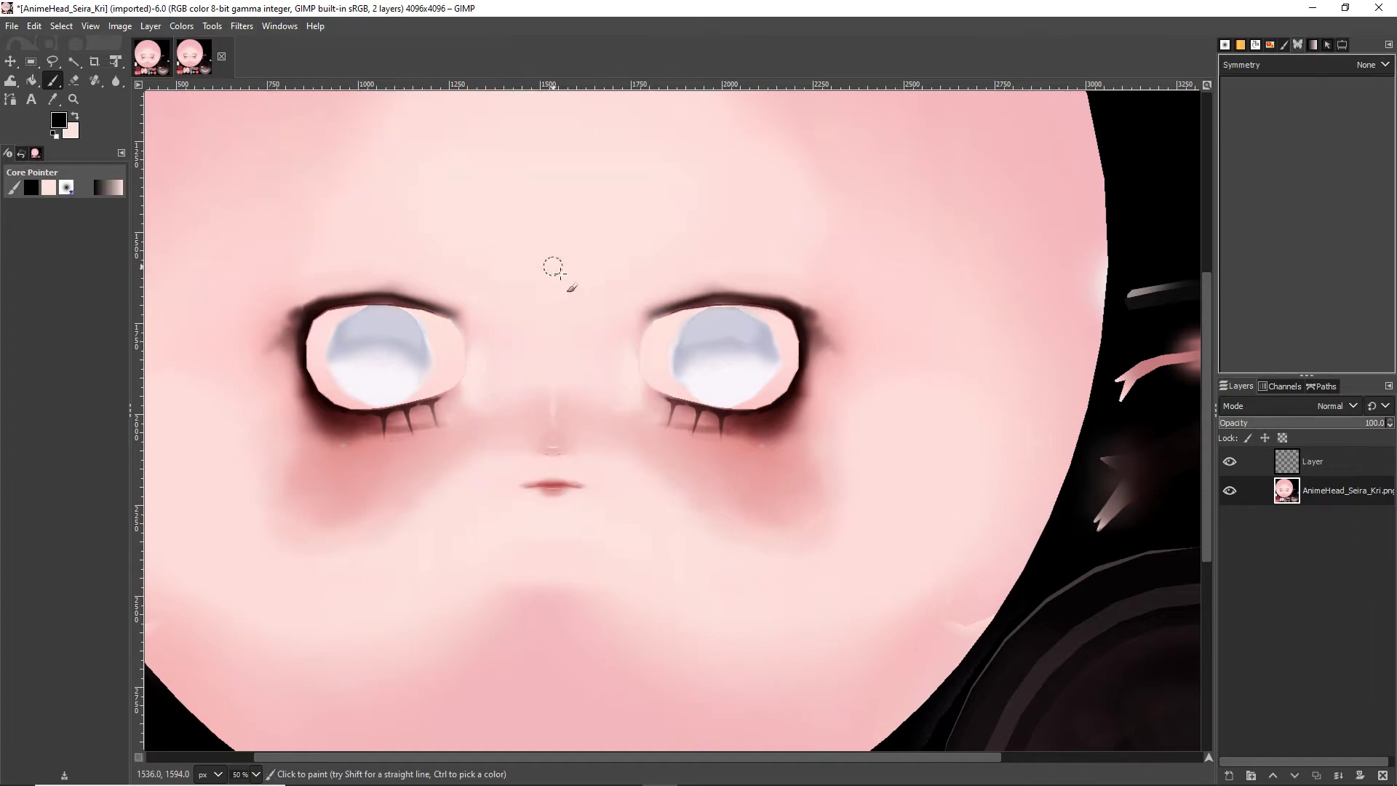
{"action": "mouse_move", "coordinate": [1301, 76]}
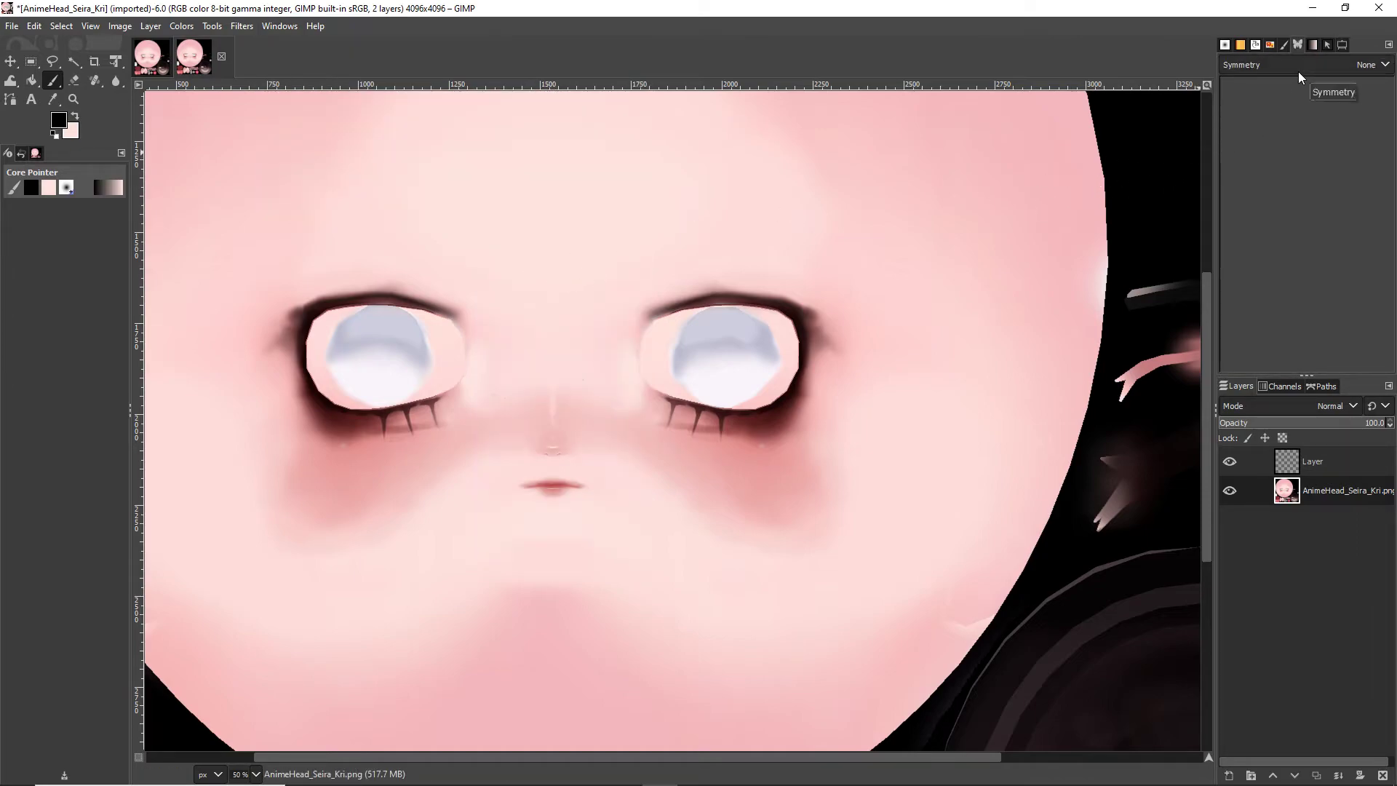
{"action": "mouse_move", "coordinate": [1297, 91]}
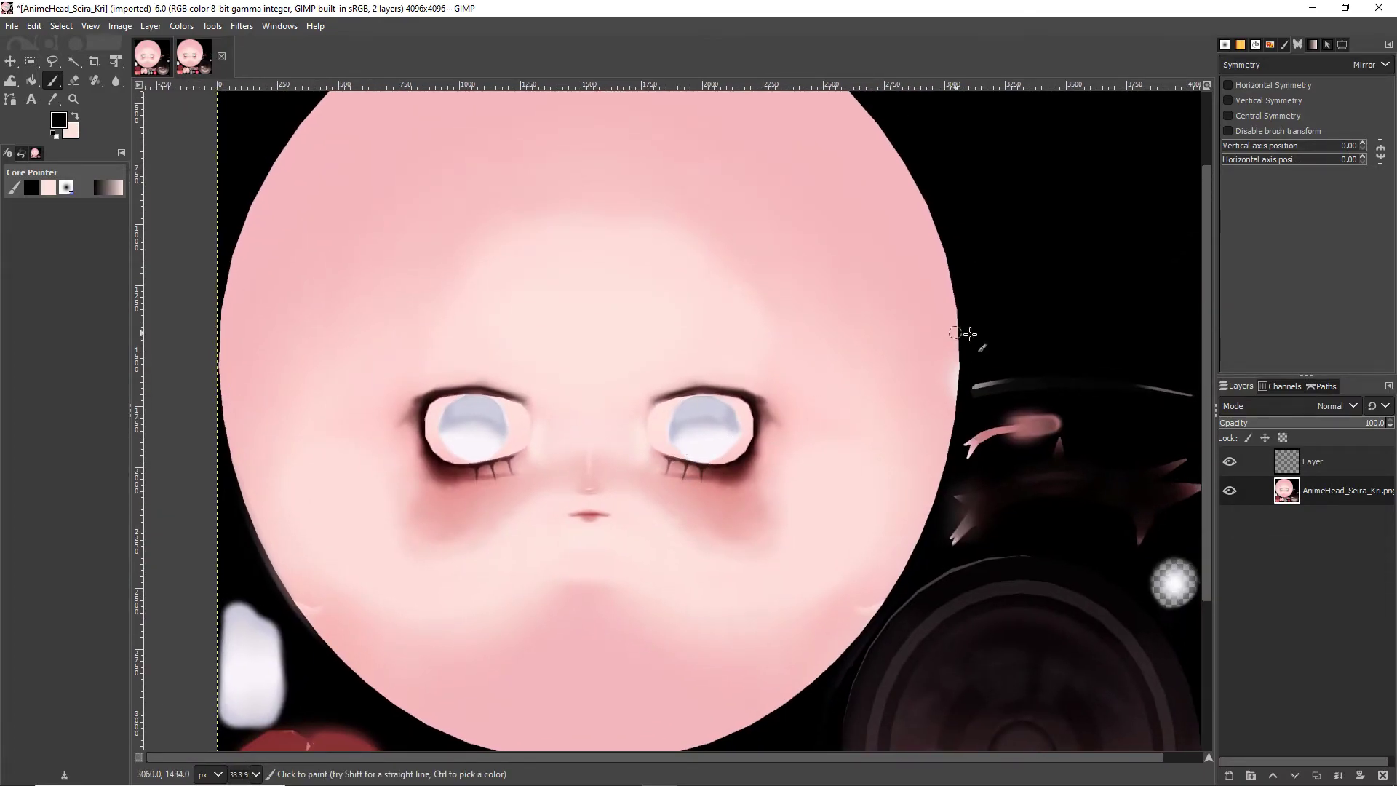
{"action": "left_click", "coordinate": [1229, 101]}
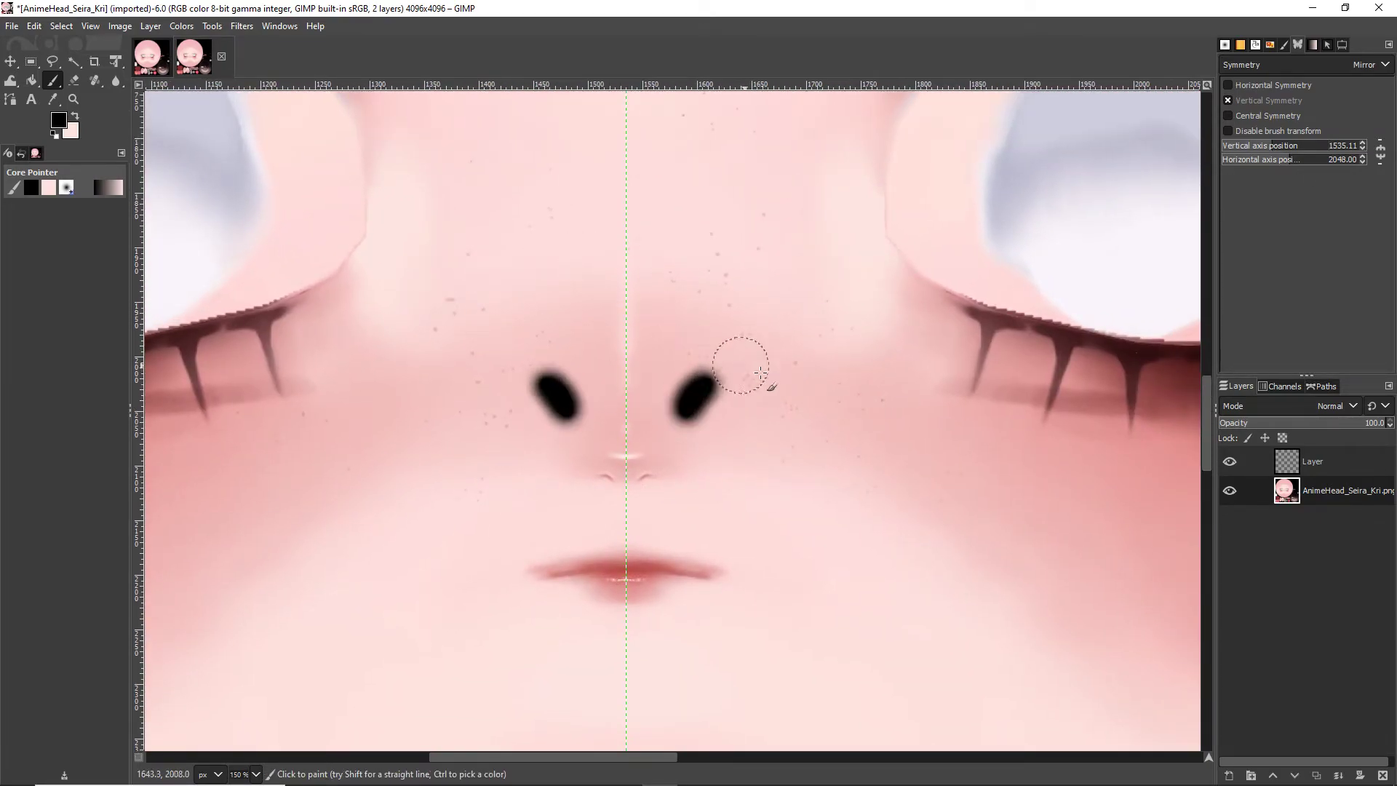
{"action": "left_click_drag", "start_coordinate": [758, 366], "coordinate": [797, 445]}
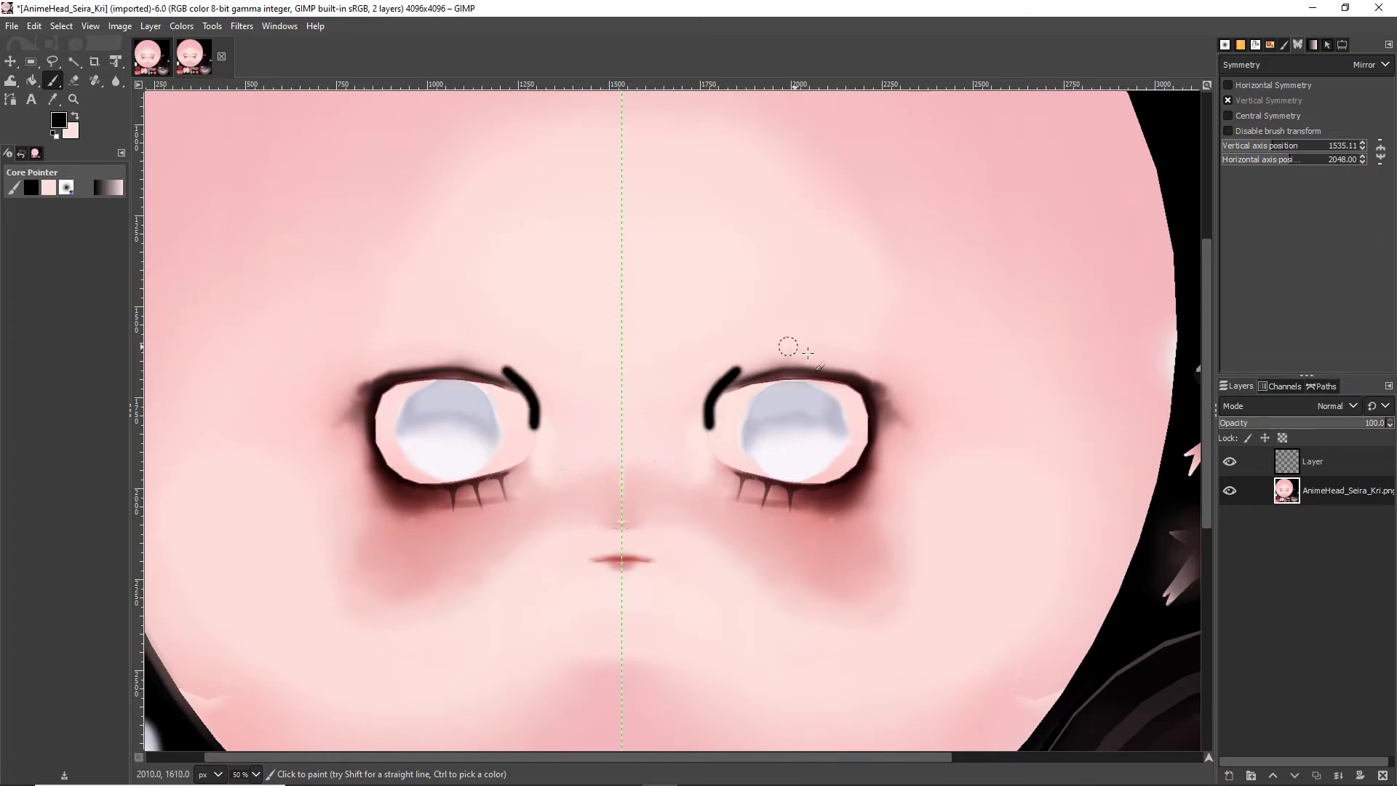
{"action": "left_click_drag", "start_coordinate": [802, 348], "coordinate": [1052, 341]}
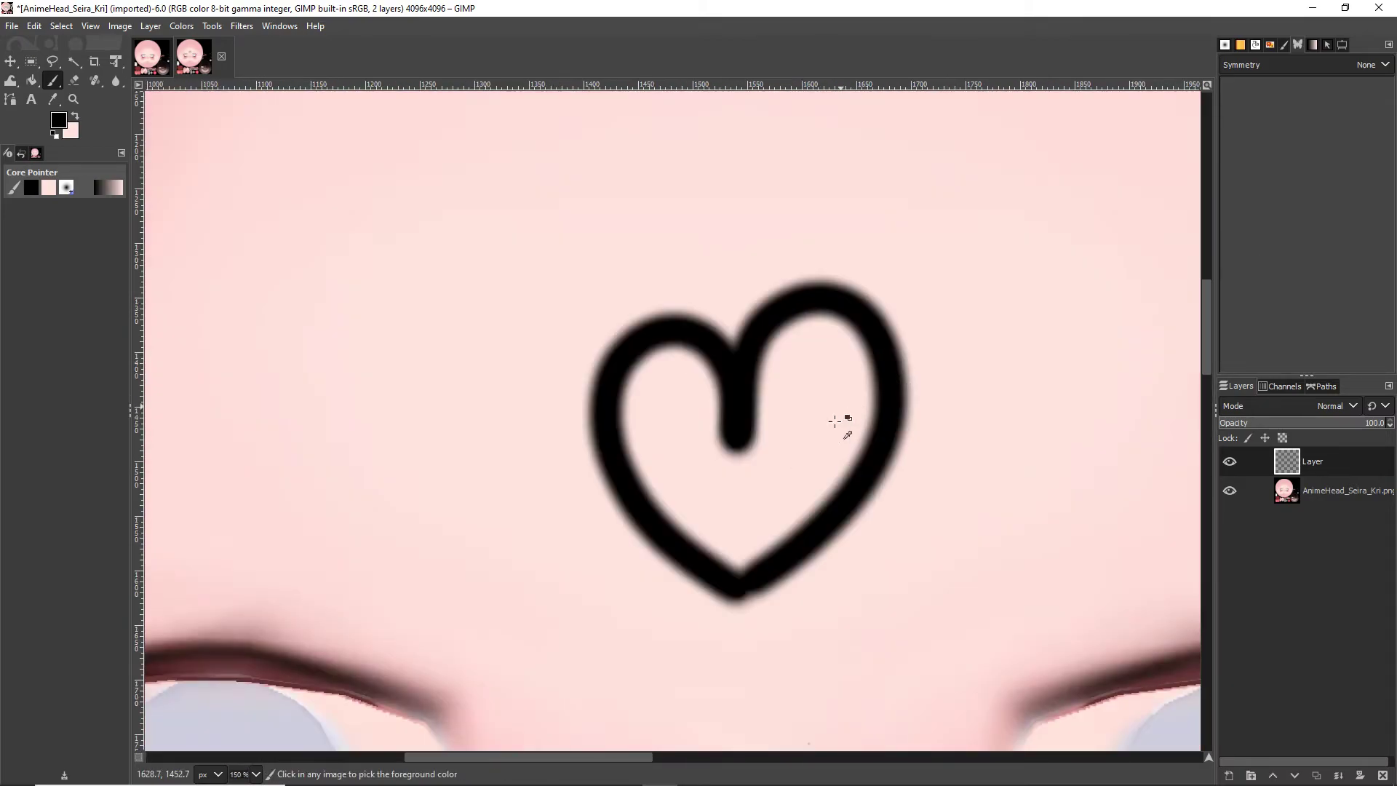
Paint a black heart outline on the forehead above the eyes
{"action": "left_click_drag", "start_coordinate": [838, 419], "coordinate": [762, 588]}
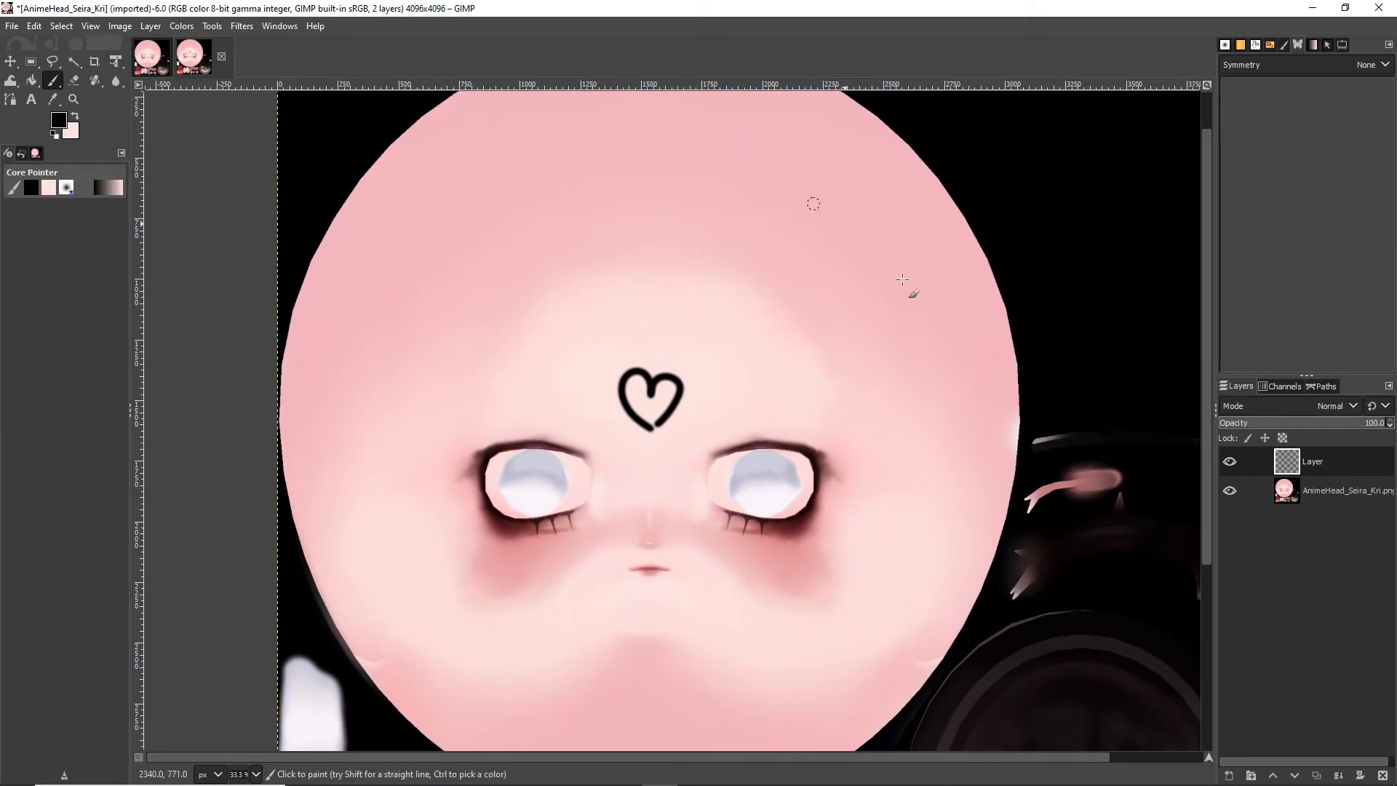
{"action": "mouse_move", "coordinate": [420, 401]}
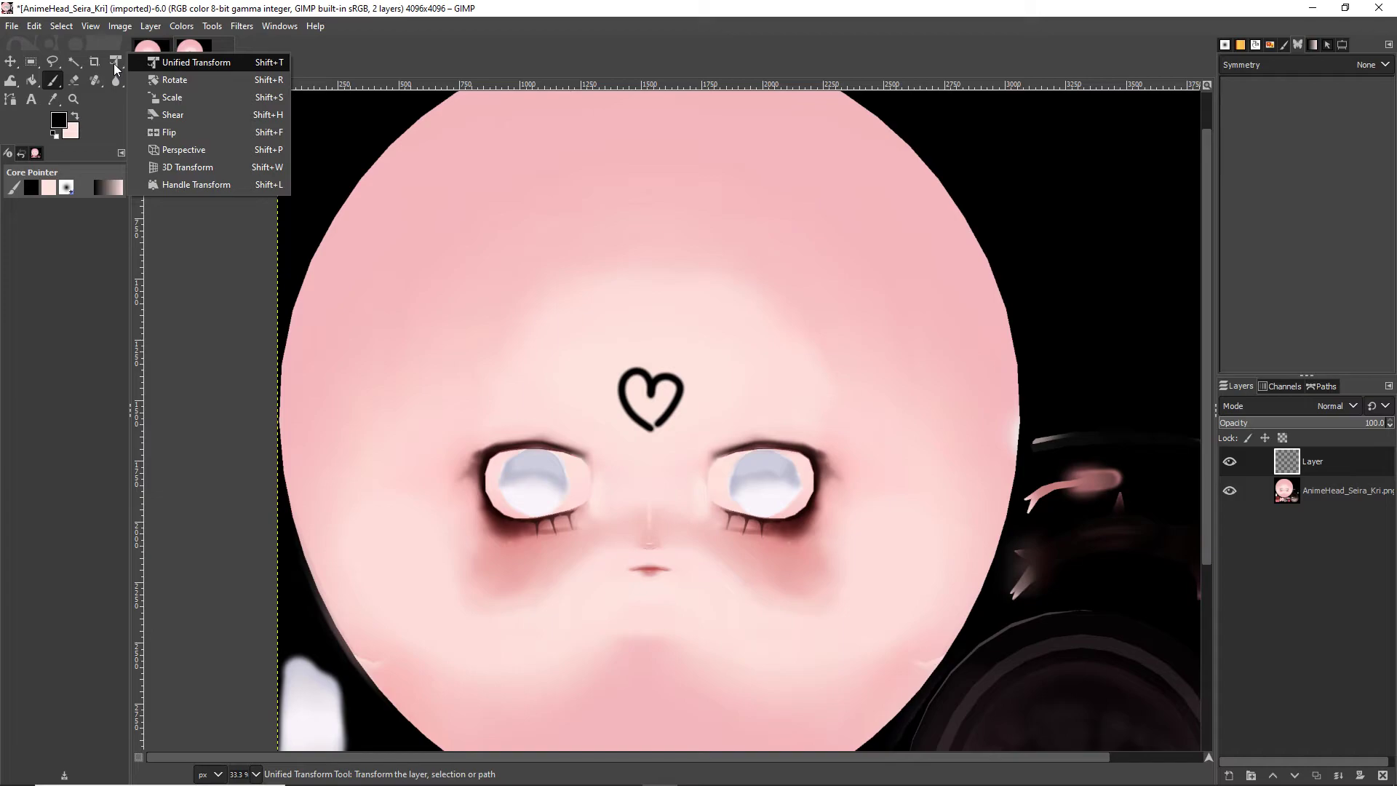
{"action": "mouse_move", "coordinate": [210, 66]}
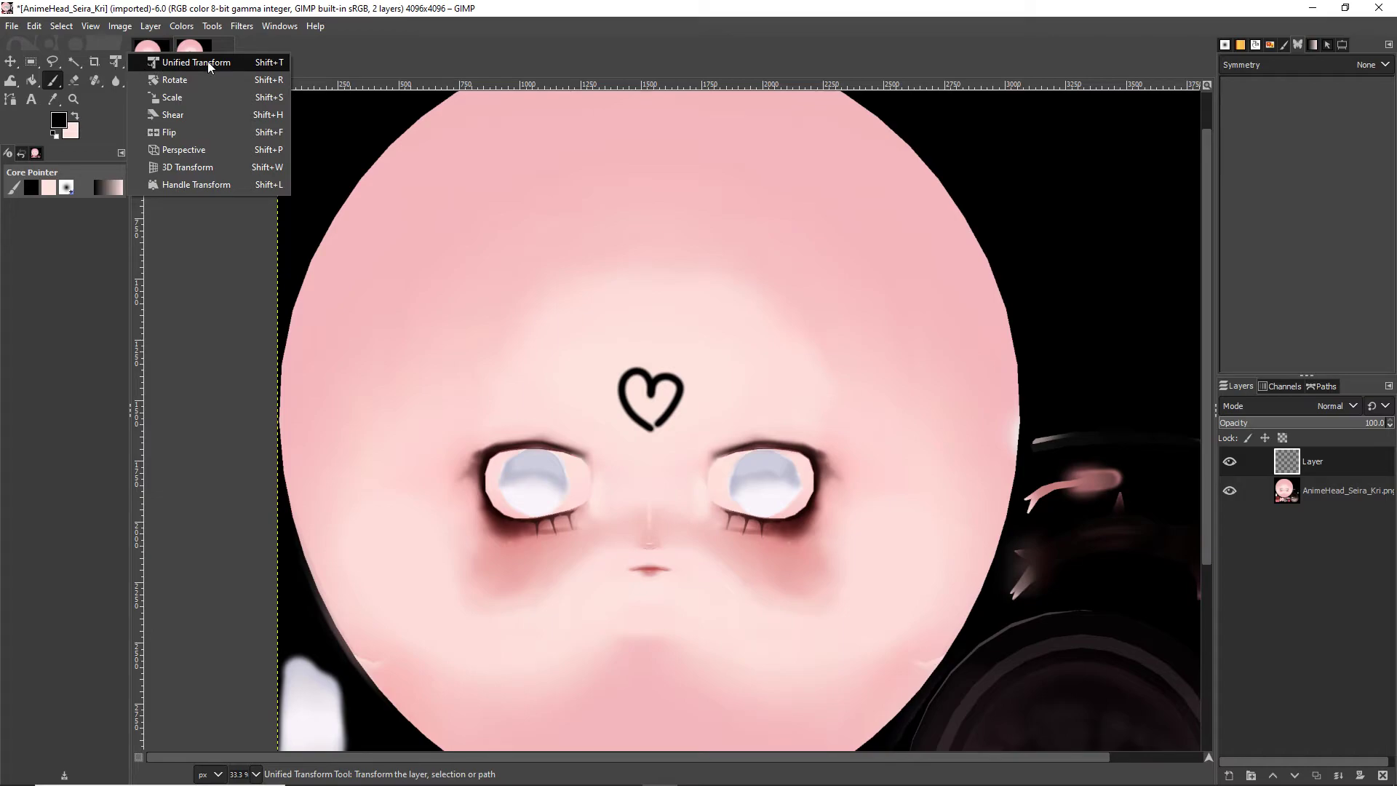
Shrink, tilt and move the heart below the right eye with Unified Transform
{"action": "left_click", "coordinate": [196, 63]}
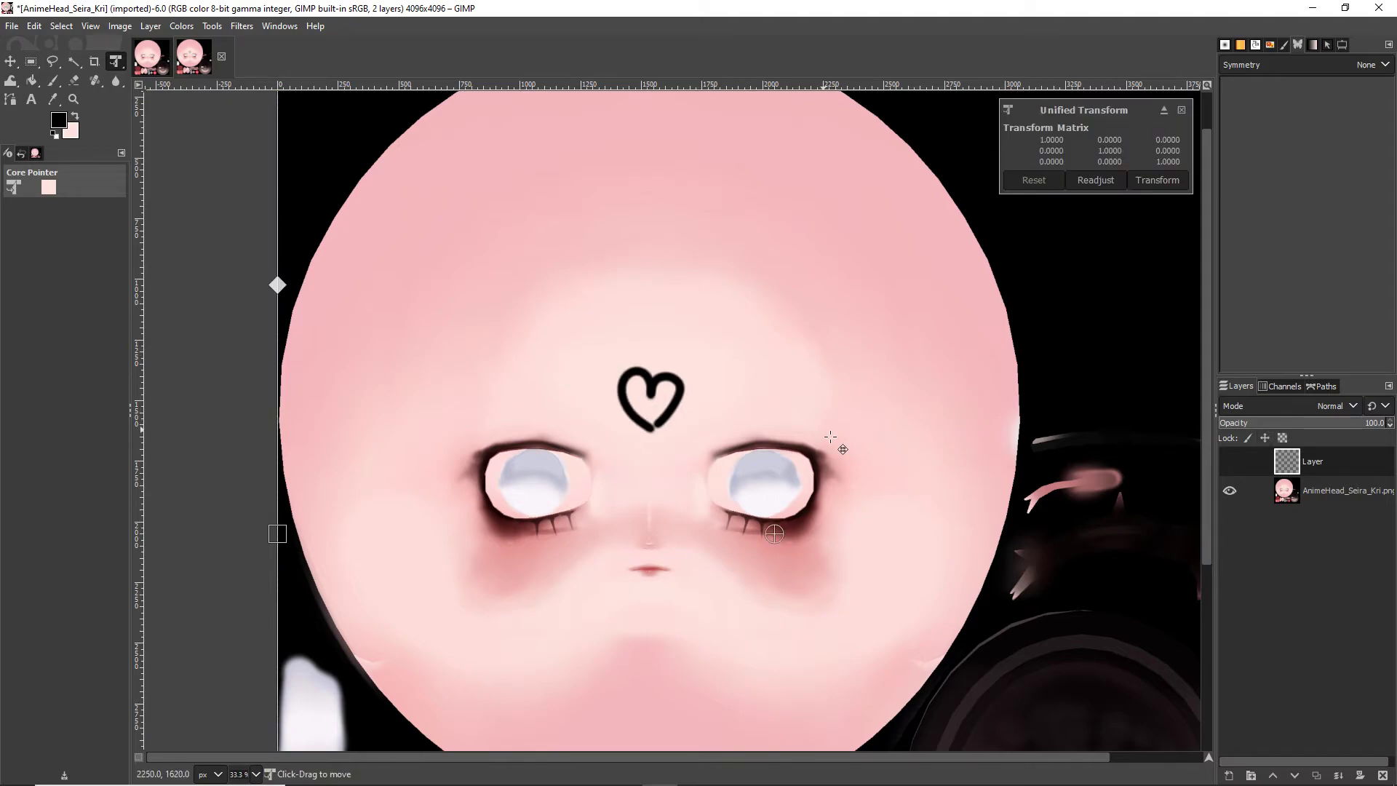
{"action": "left_click_drag", "start_coordinate": [829, 436], "coordinate": [926, 468]}
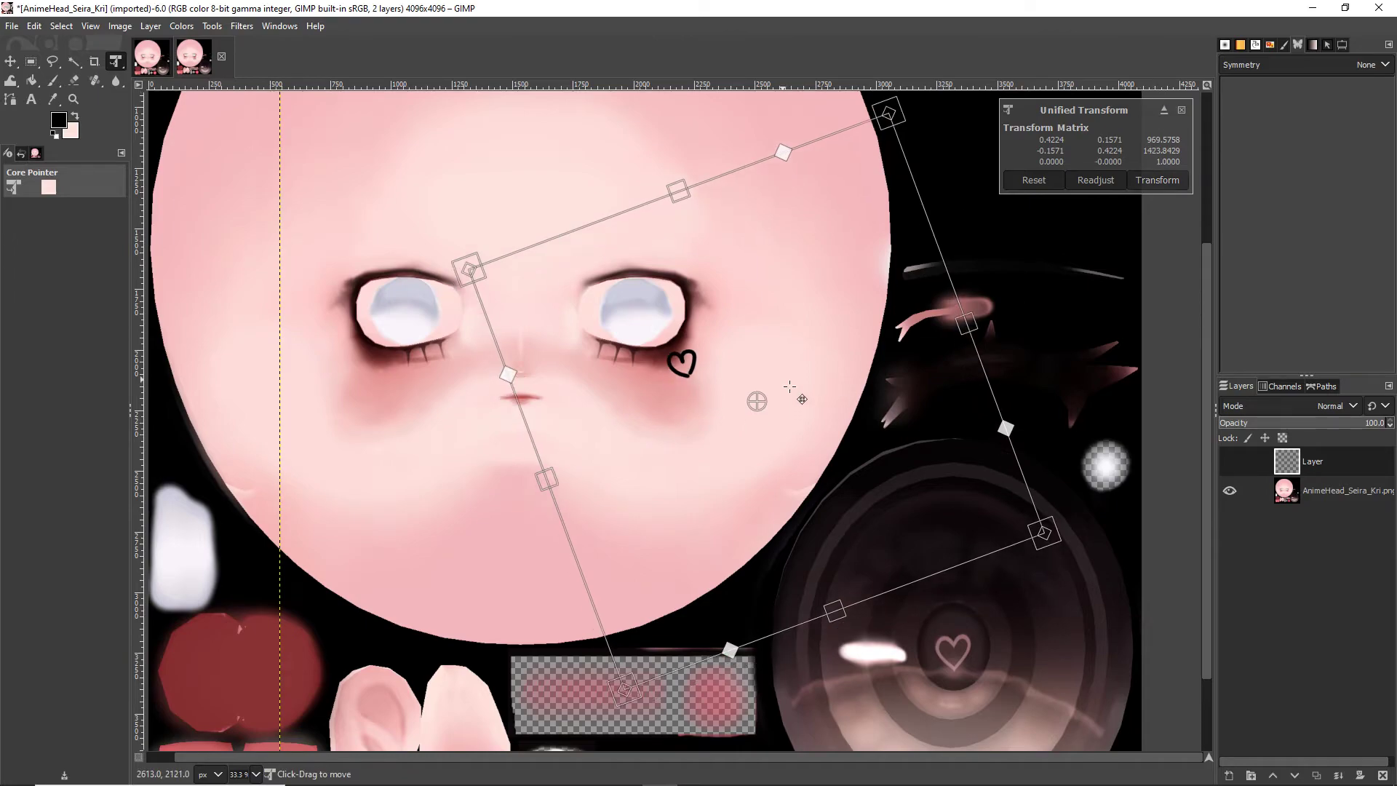
{"action": "left_click", "coordinate": [1158, 179]}
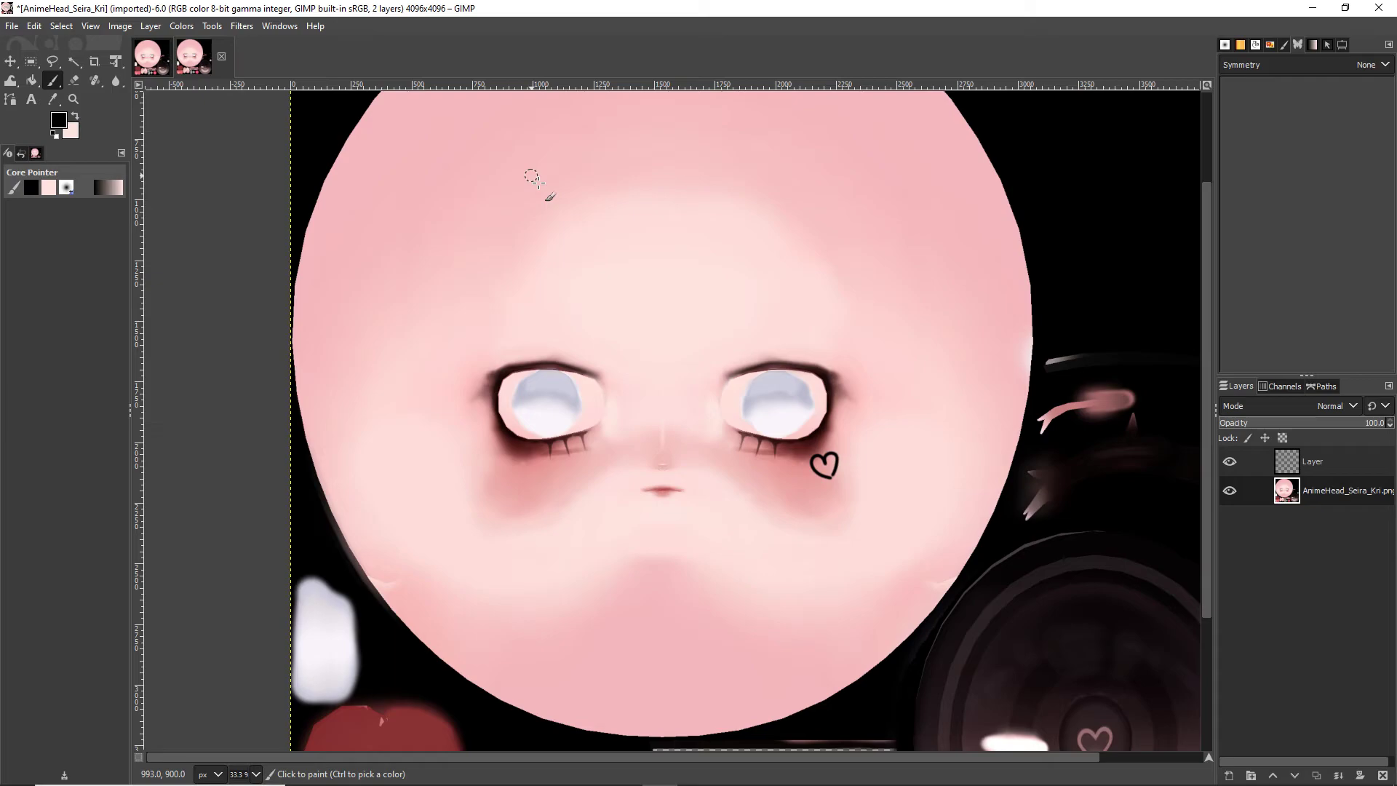
{"action": "mouse_move", "coordinate": [1110, 404]}
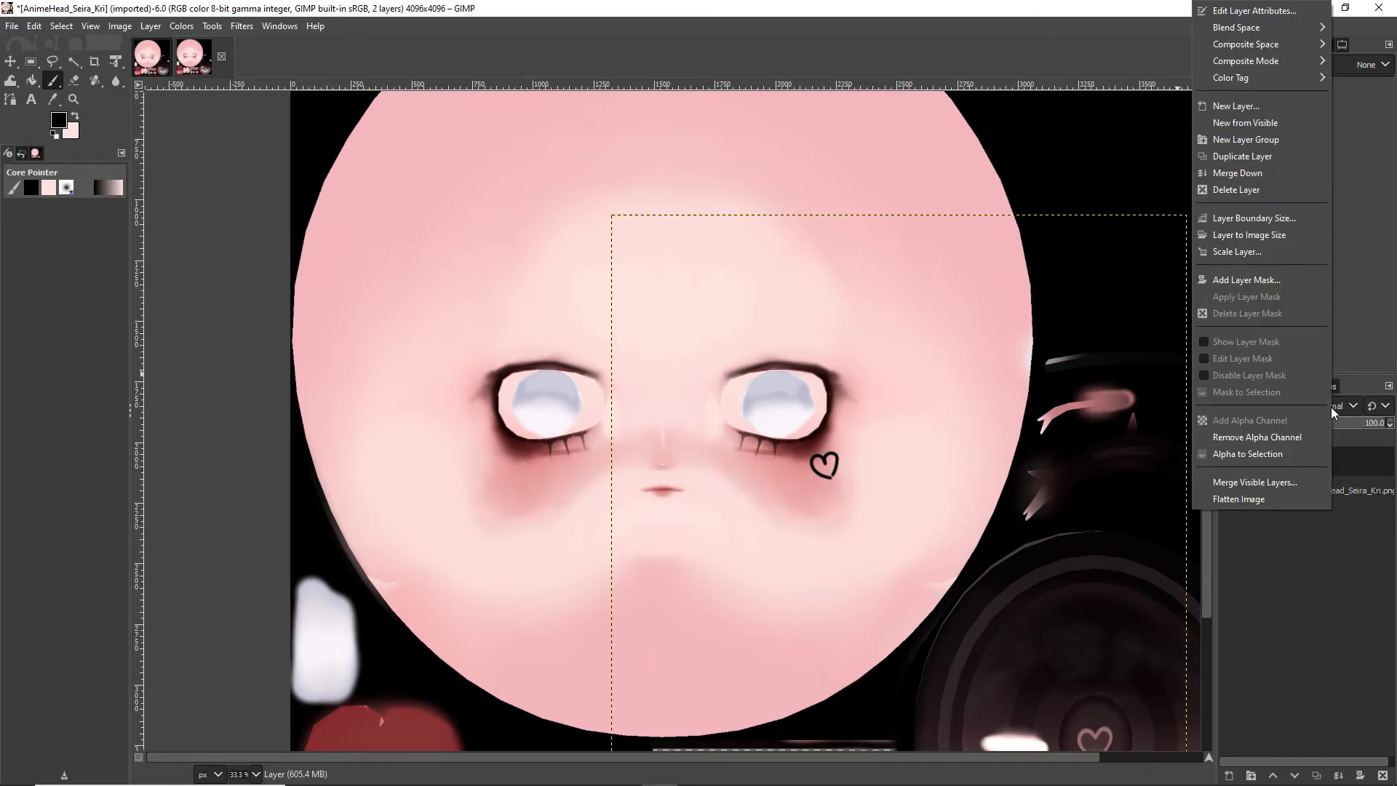
Duplicate the heart layer for a second heart under the left eye
{"action": "left_click", "coordinate": [1249, 156]}
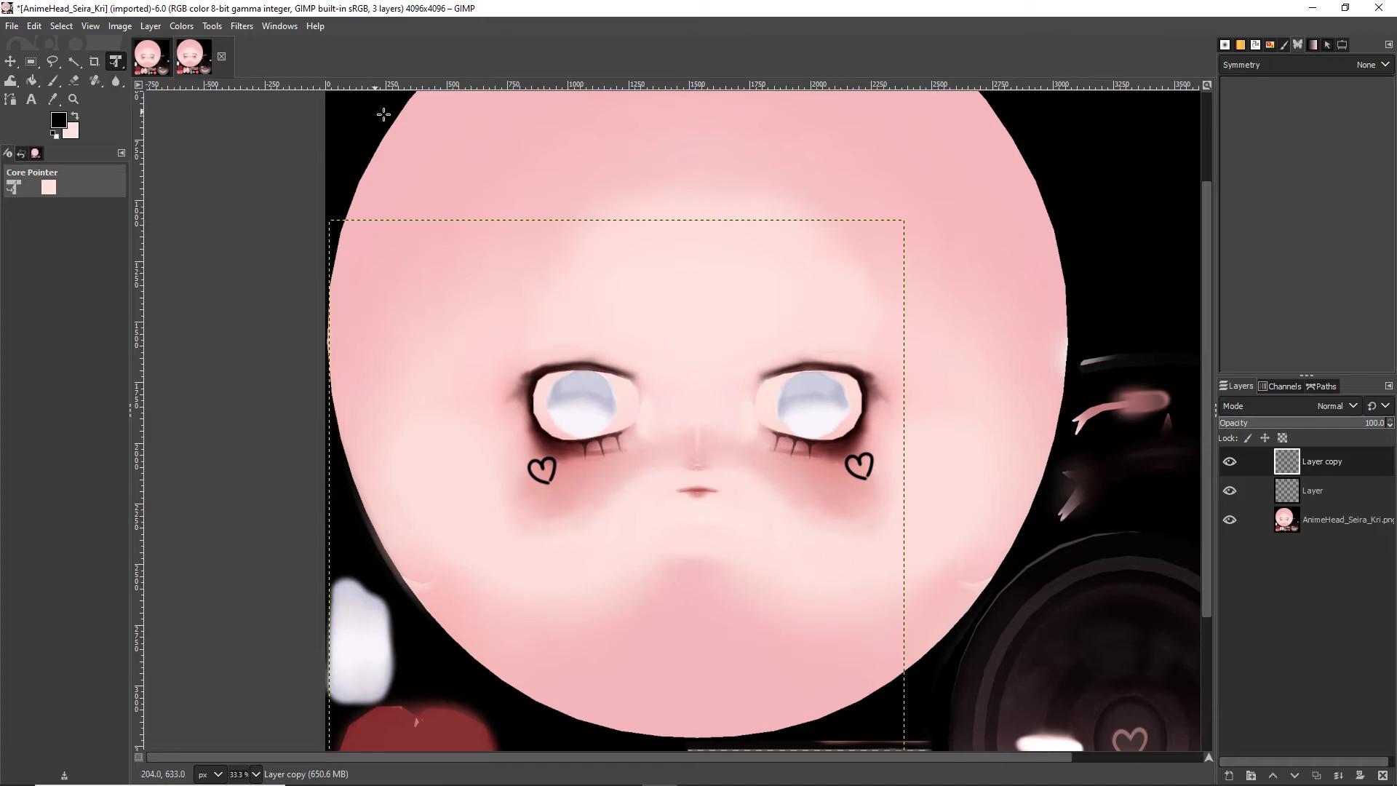
{"action": "mouse_move", "coordinate": [138, 416]}
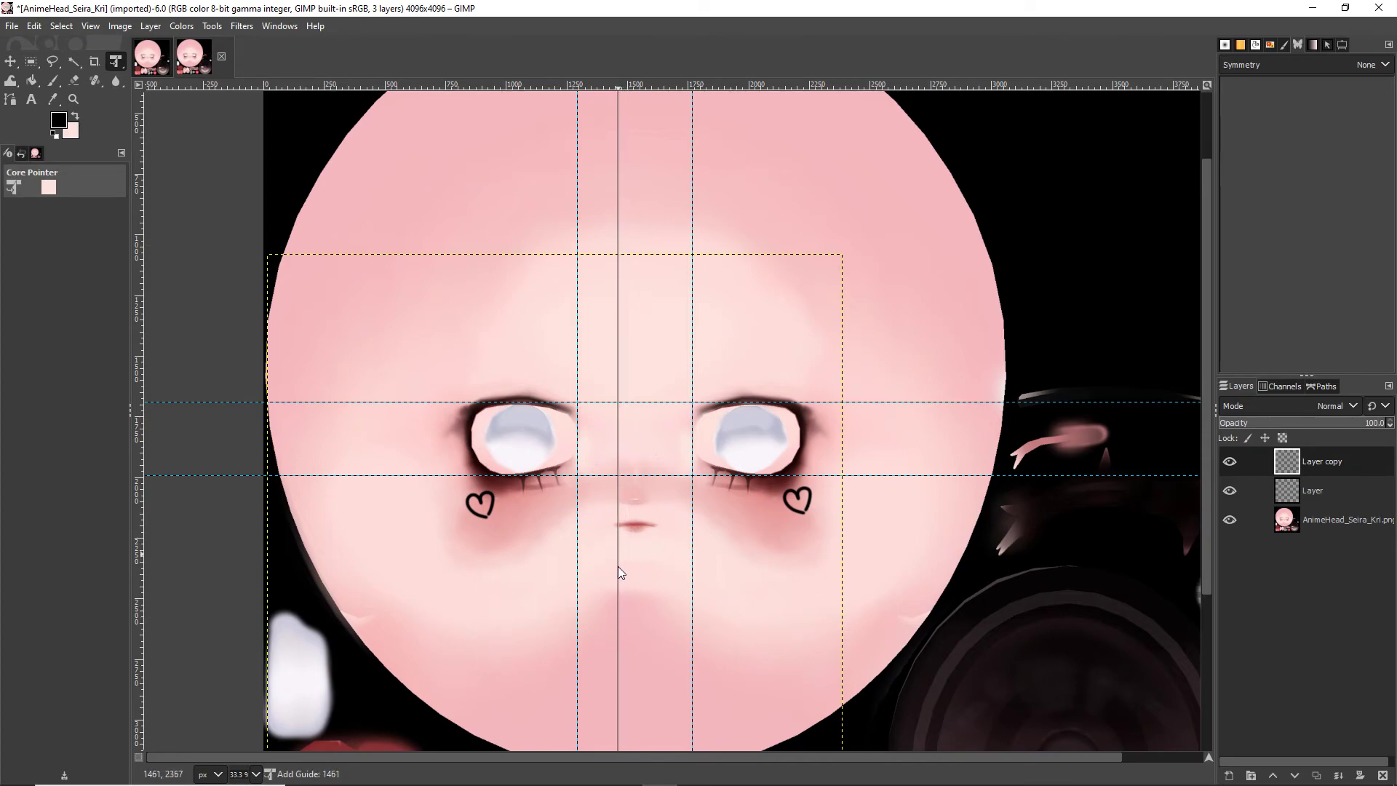
Drag a guide line across the face, then return to the paint tools
{"action": "left_click_drag", "start_coordinate": [621, 571], "coordinate": [659, 596]}
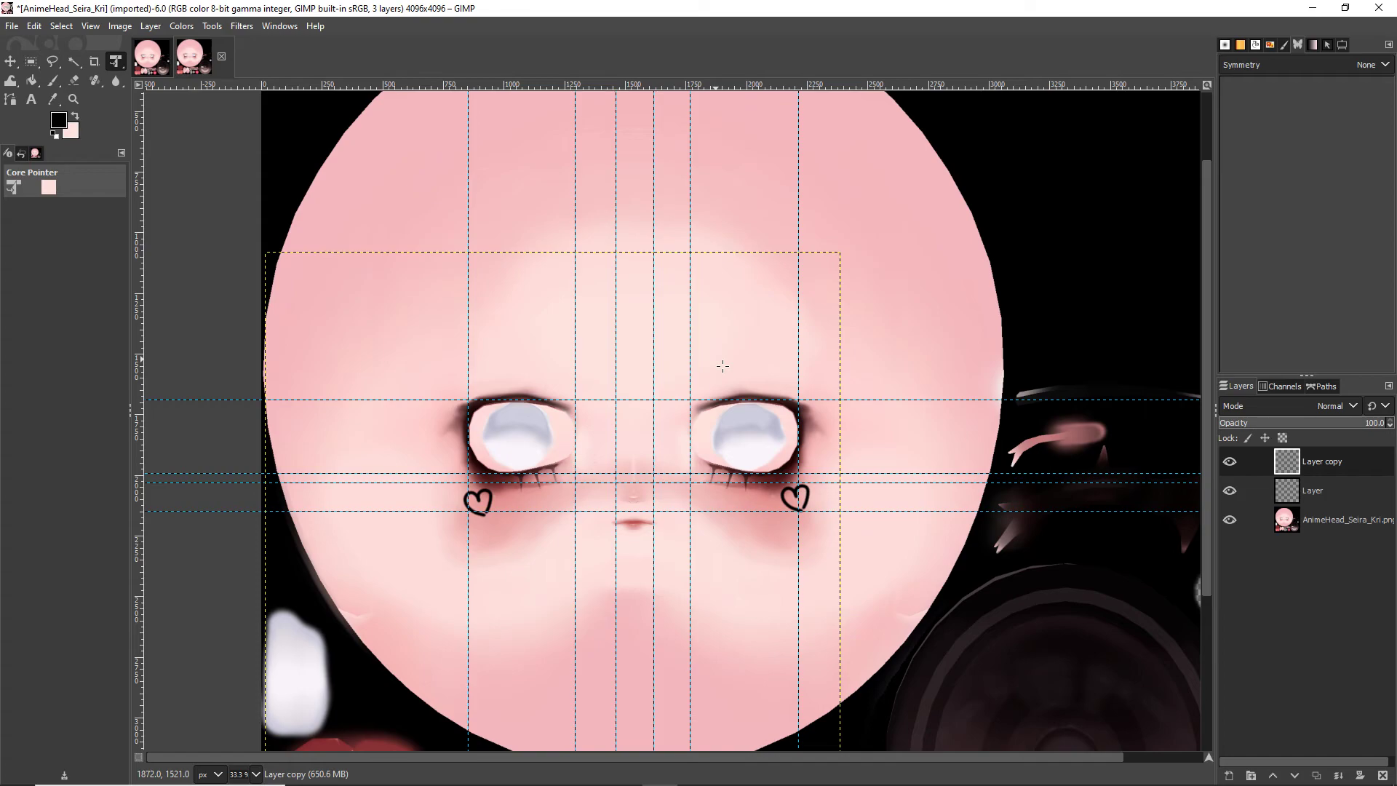
{"action": "left_click", "coordinate": [57, 80]}
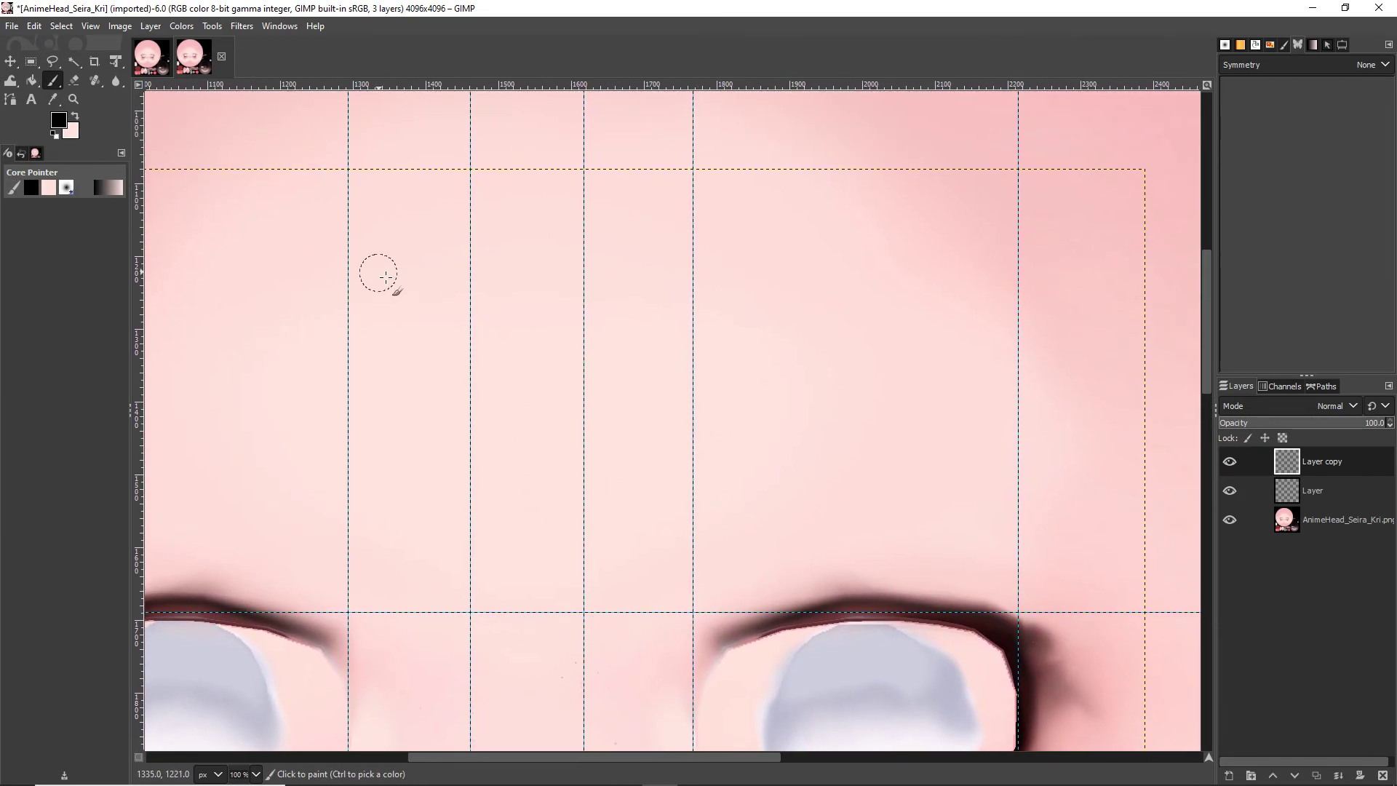
{"action": "mouse_move", "coordinate": [768, 38]}
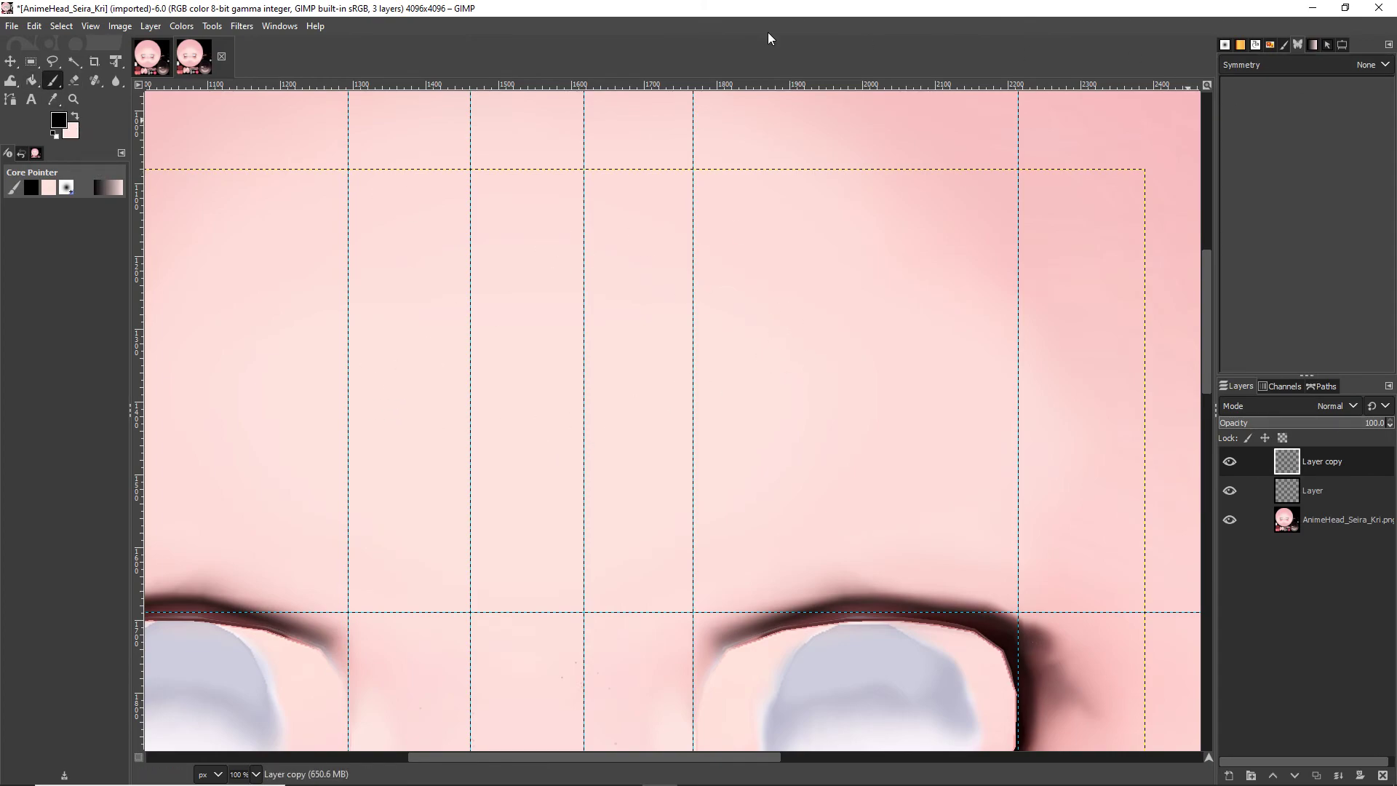
Paint a thick black forehead stroke, then blur part of it with Blur/Sharpen
{"action": "left_click_drag", "start_coordinate": [388, 318], "coordinate": [998, 310]}
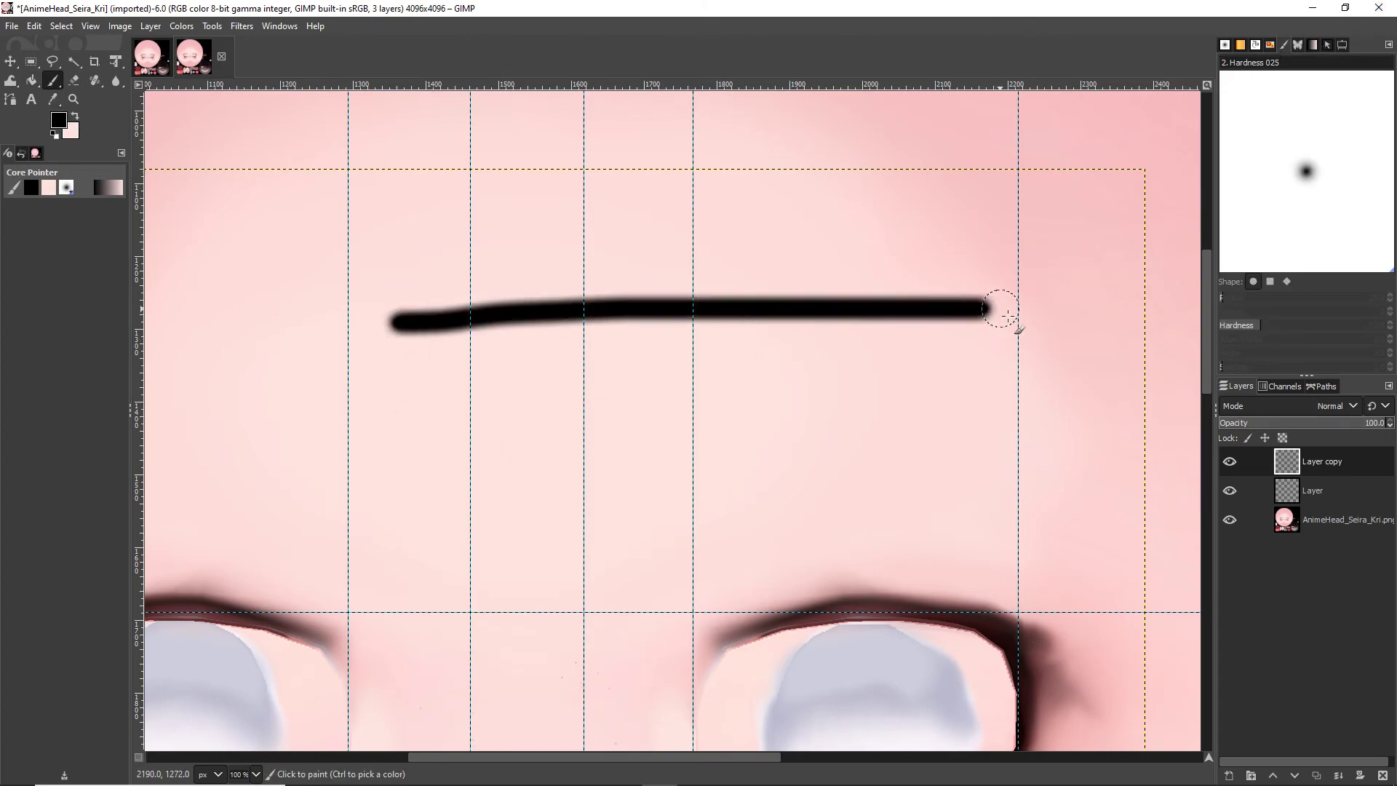
{"action": "left_click", "coordinate": [93, 80]}
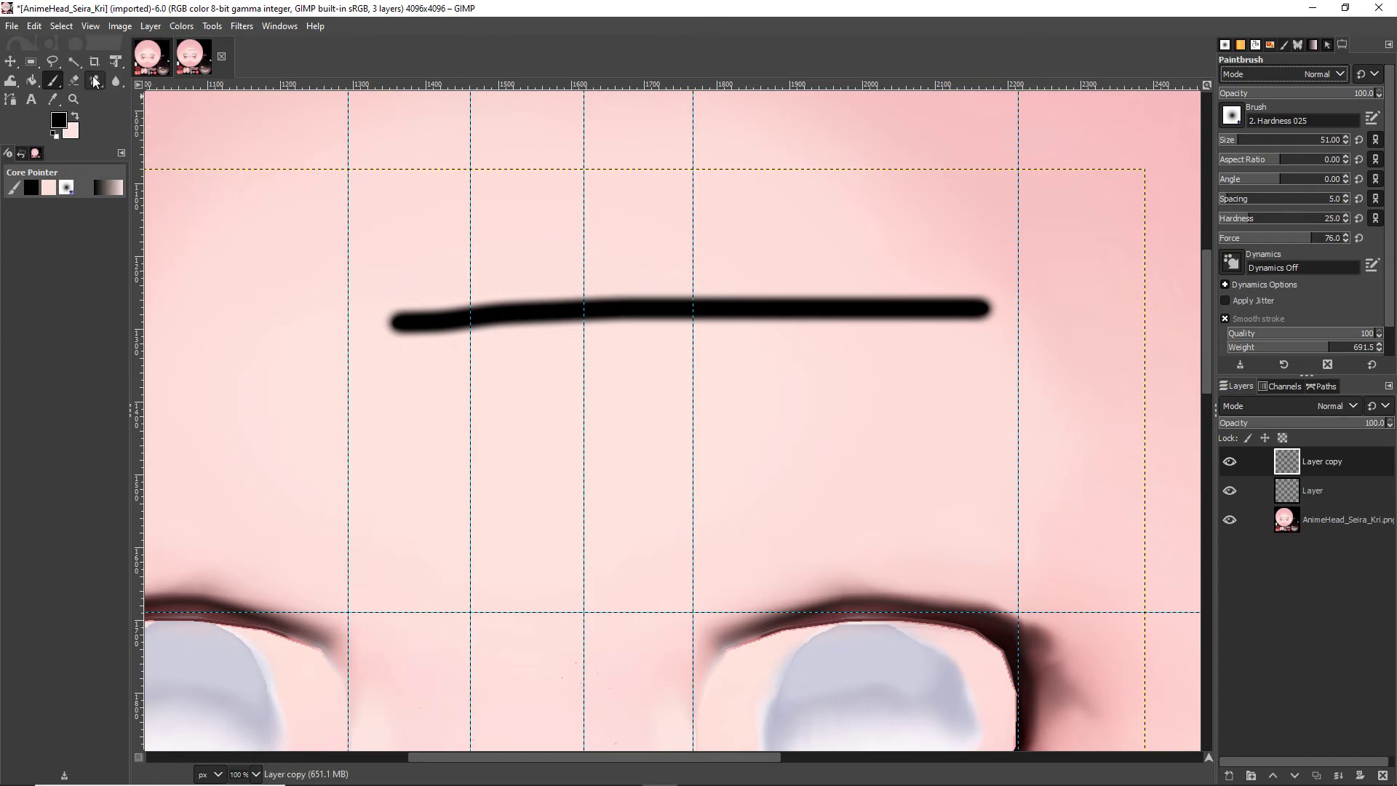
{"action": "left_click", "coordinate": [113, 80]}
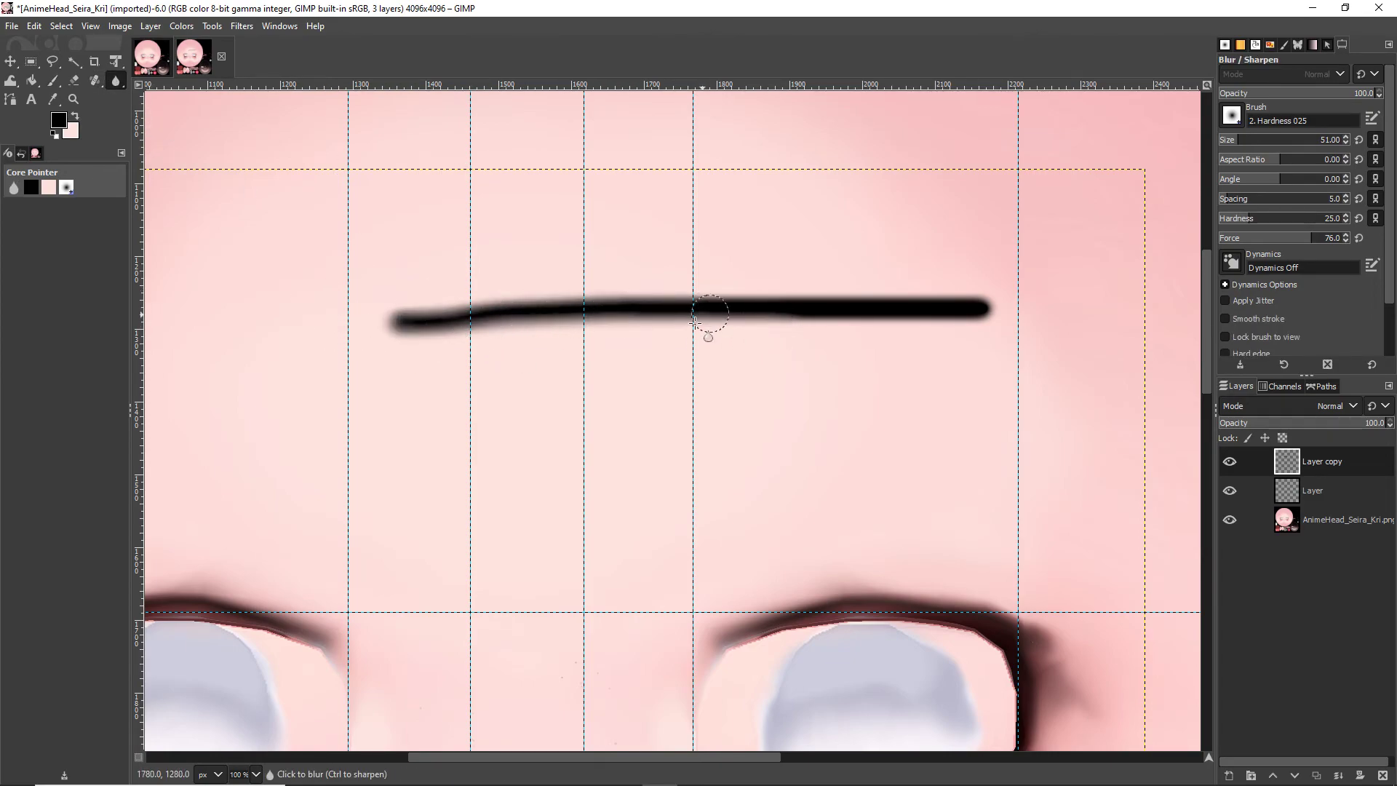
{"action": "left_click_drag", "start_coordinate": [709, 317], "coordinate": [936, 307]}
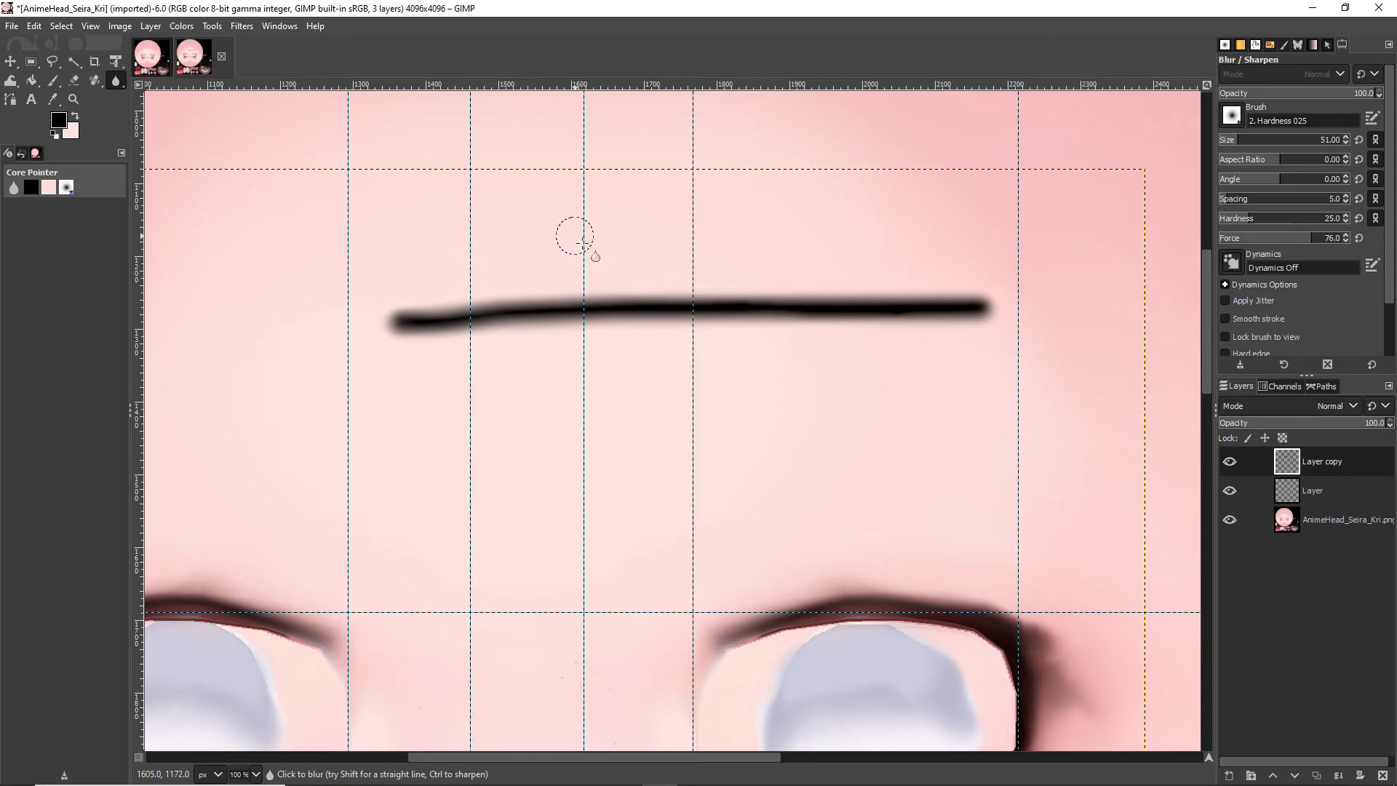
{"action": "mouse_move", "coordinate": [398, 184]}
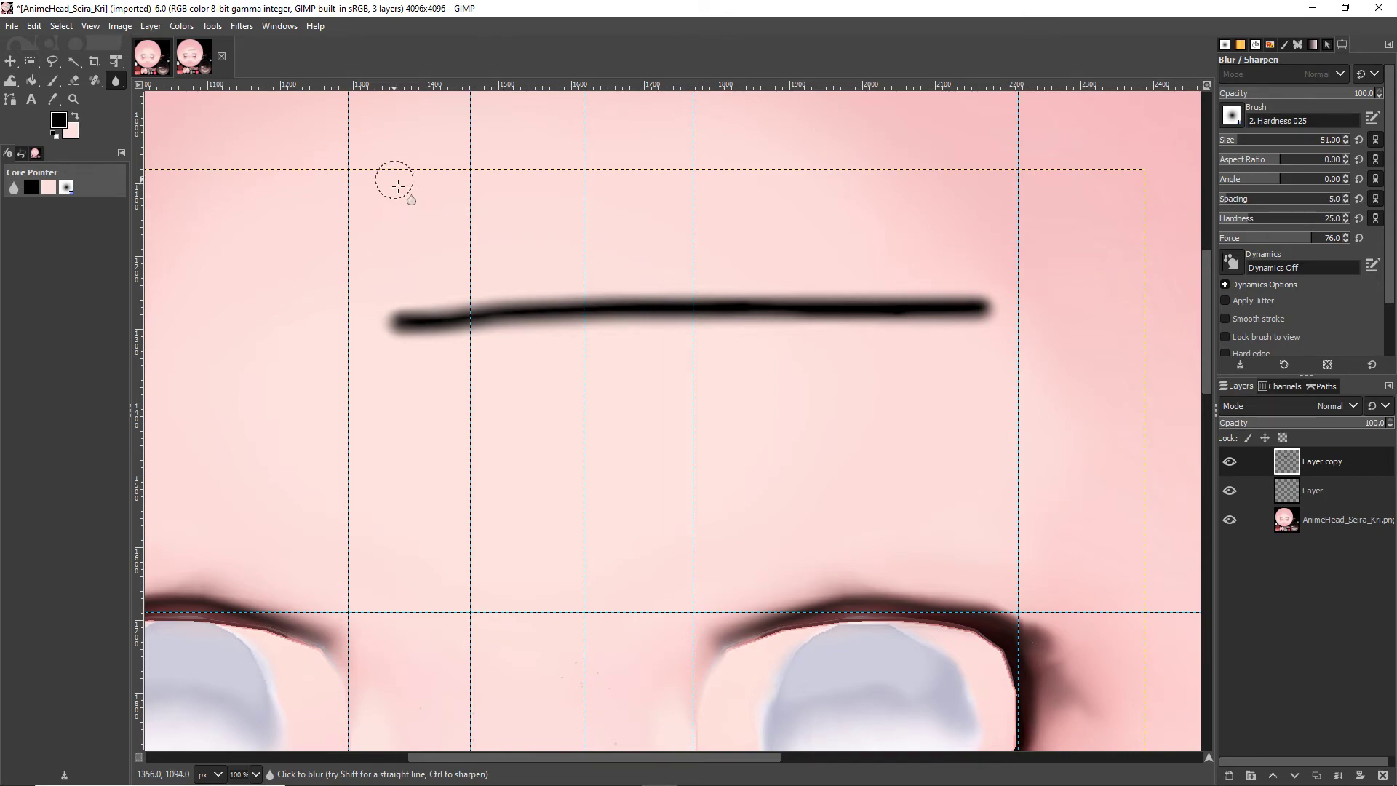
{"action": "mouse_move", "coordinate": [52, 81]}
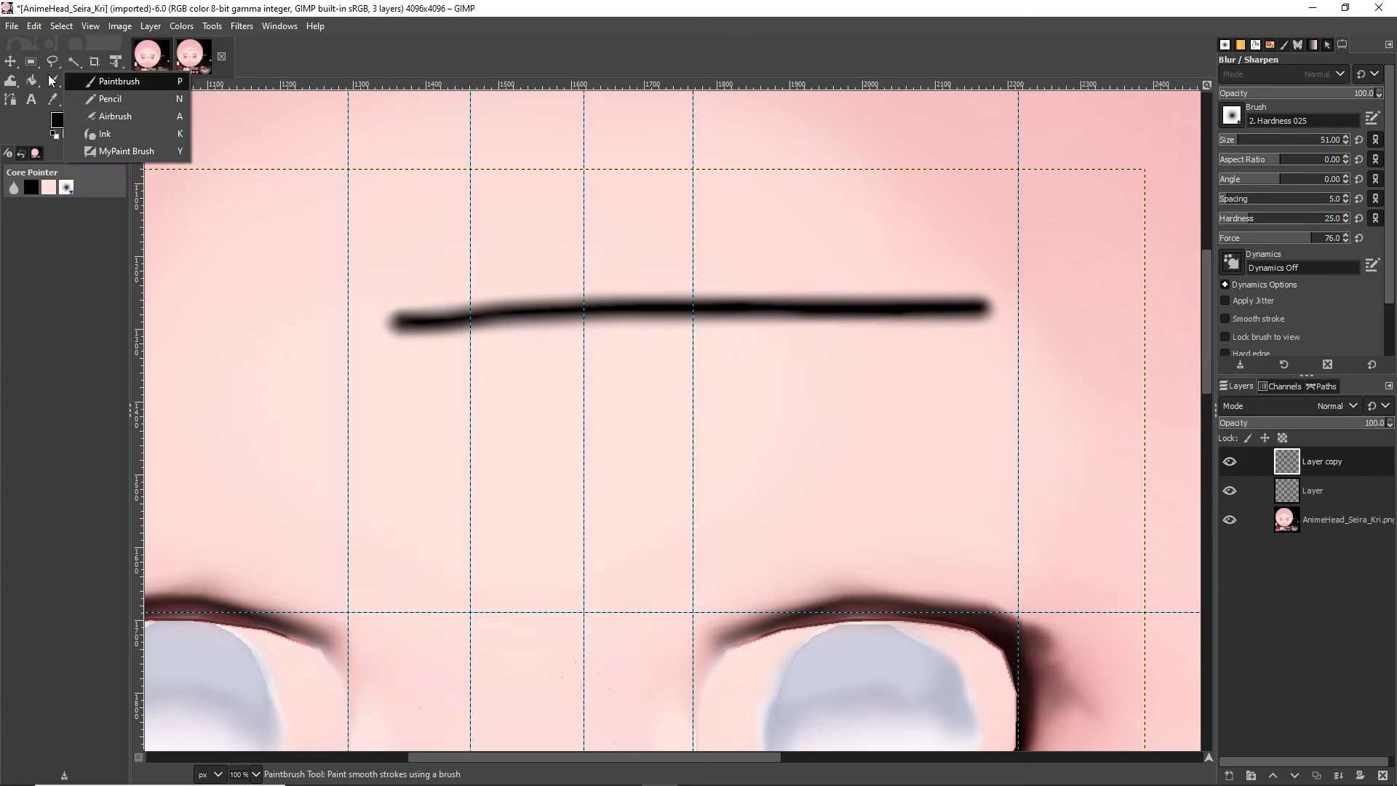
Spray soft grey airbrush strokes below the black forehead line
{"action": "left_click", "coordinate": [115, 116]}
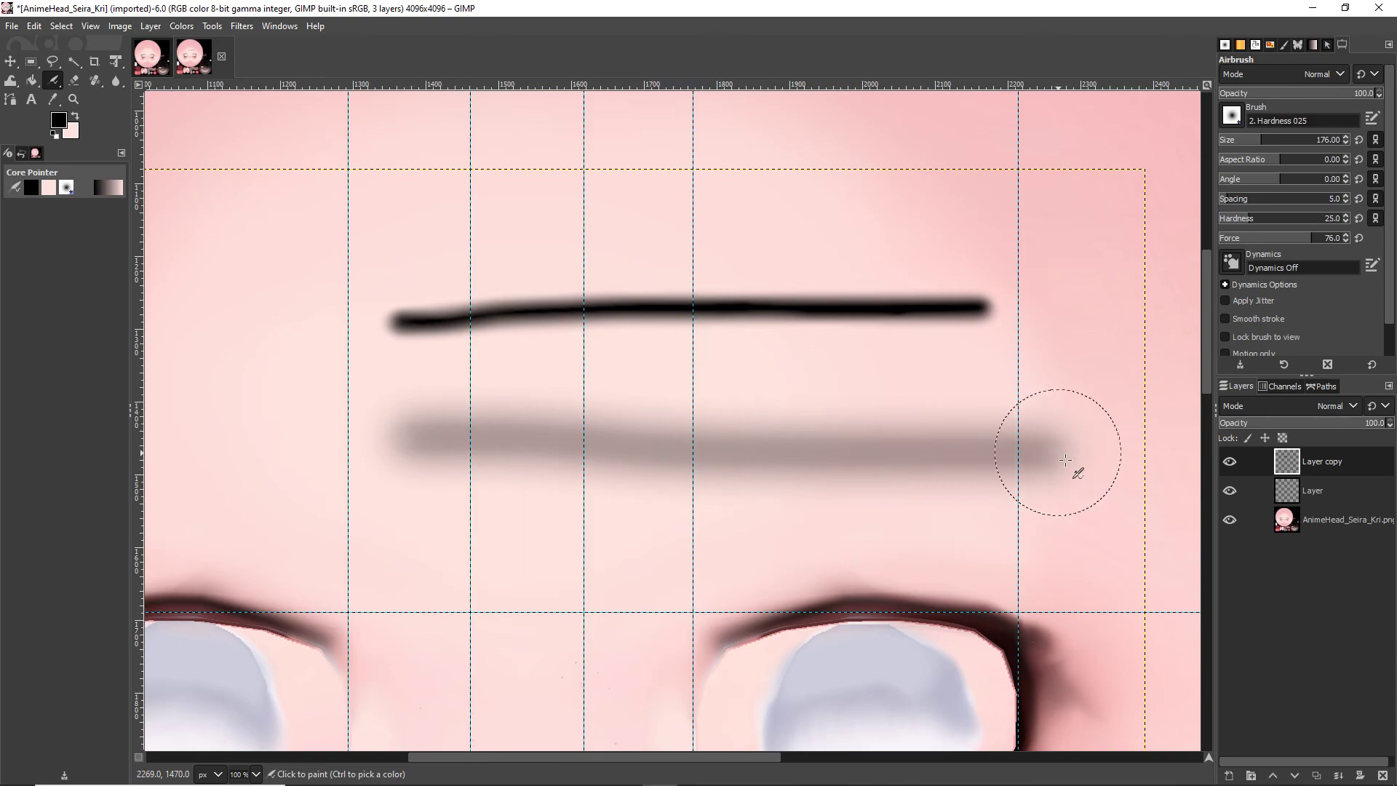
{"action": "left_click_drag", "start_coordinate": [1061, 461], "coordinate": [1145, 481]}
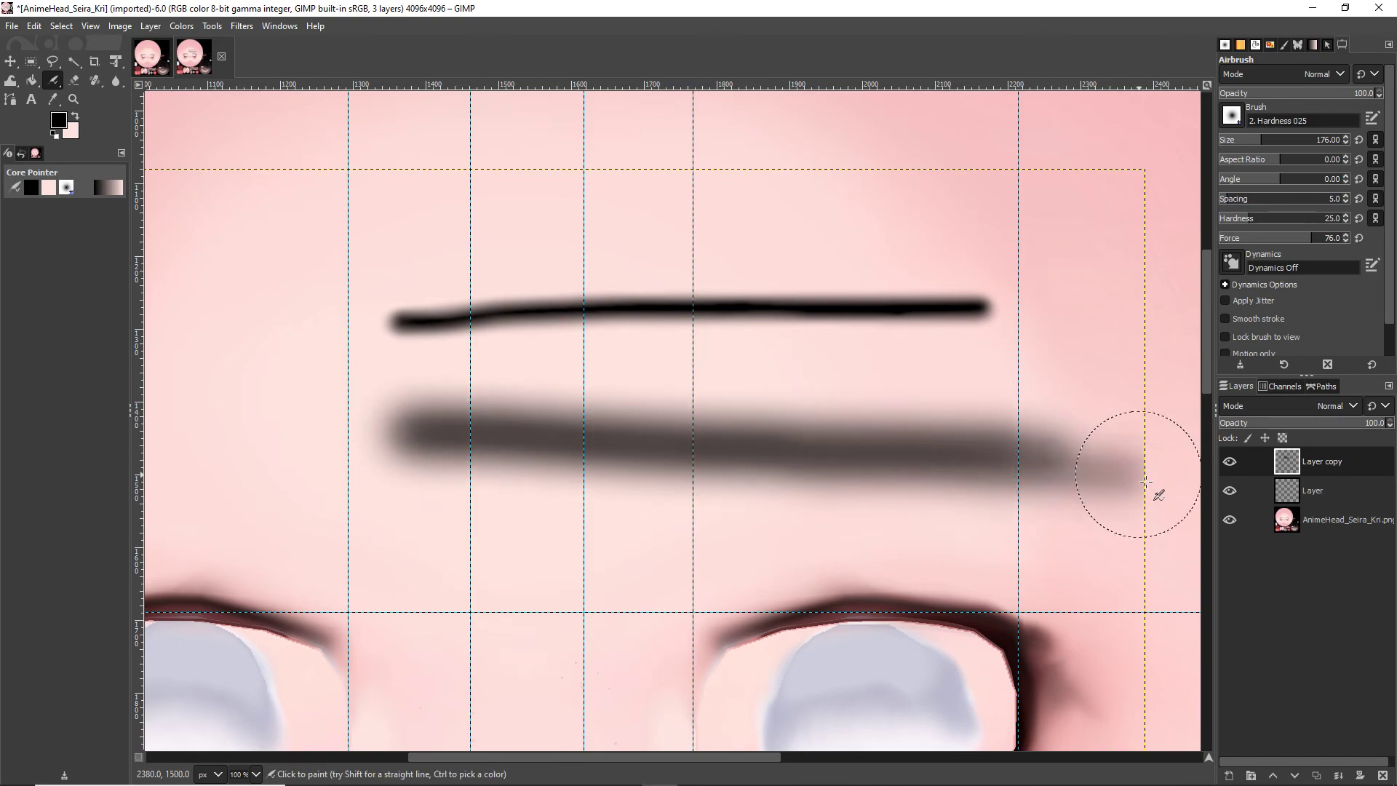
{"action": "left_click_drag", "start_coordinate": [1310, 238], "coordinate": [1283, 238]}
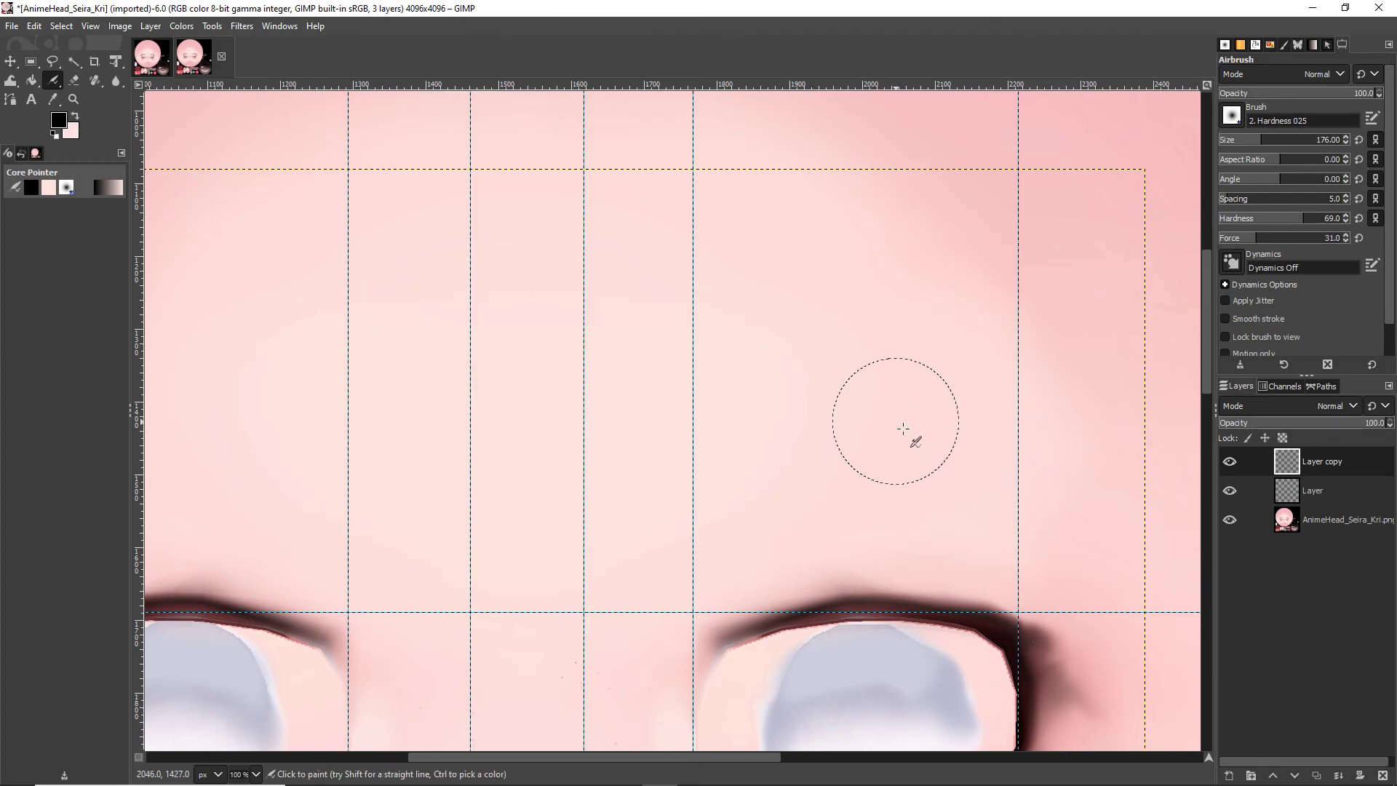
{"action": "mouse_move", "coordinate": [901, 425]}
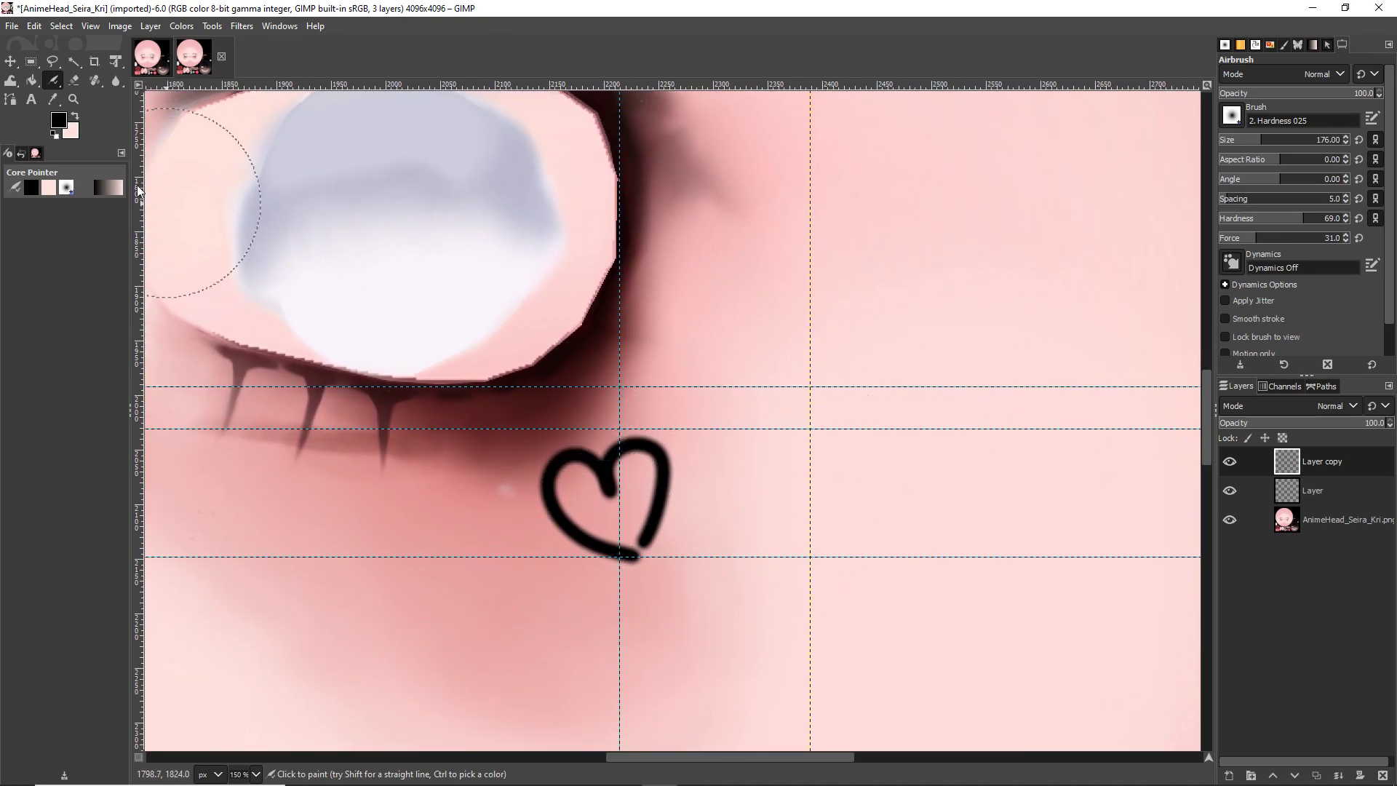
Select the right cheek heart by colour, paste it as a layer and pick Unified Transform
{"action": "left_click", "coordinate": [24, 59]}
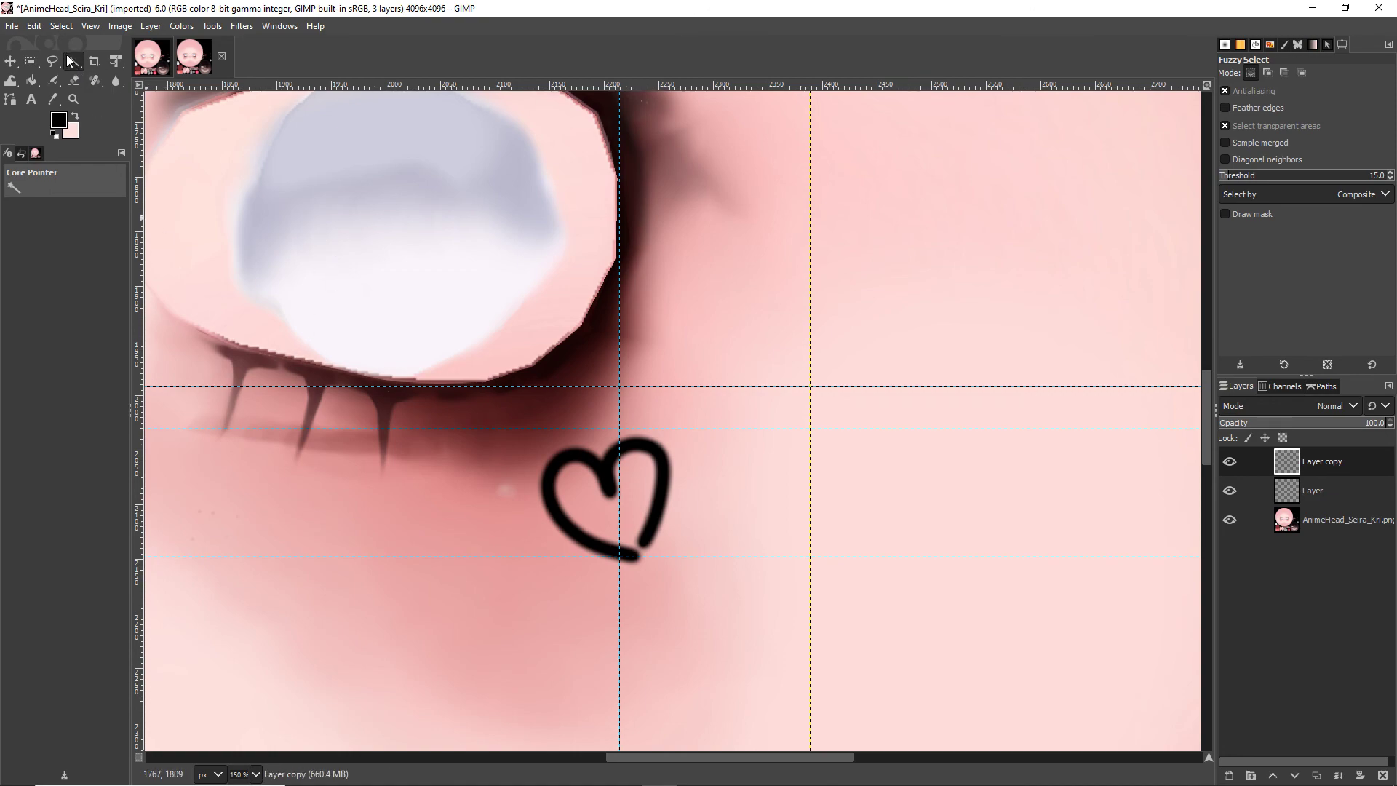
{"action": "left_click", "coordinate": [58, 59]}
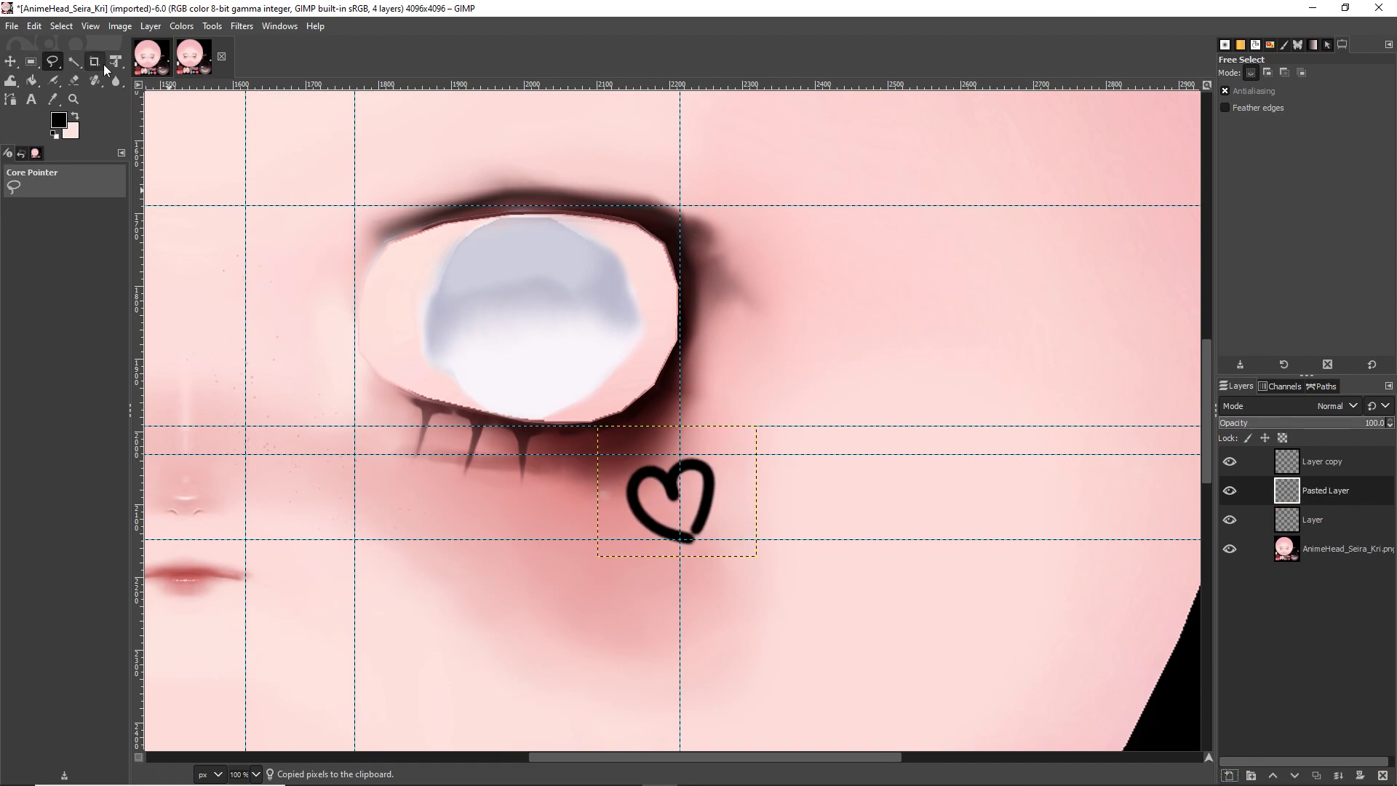
{"action": "left_click", "coordinate": [114, 60]}
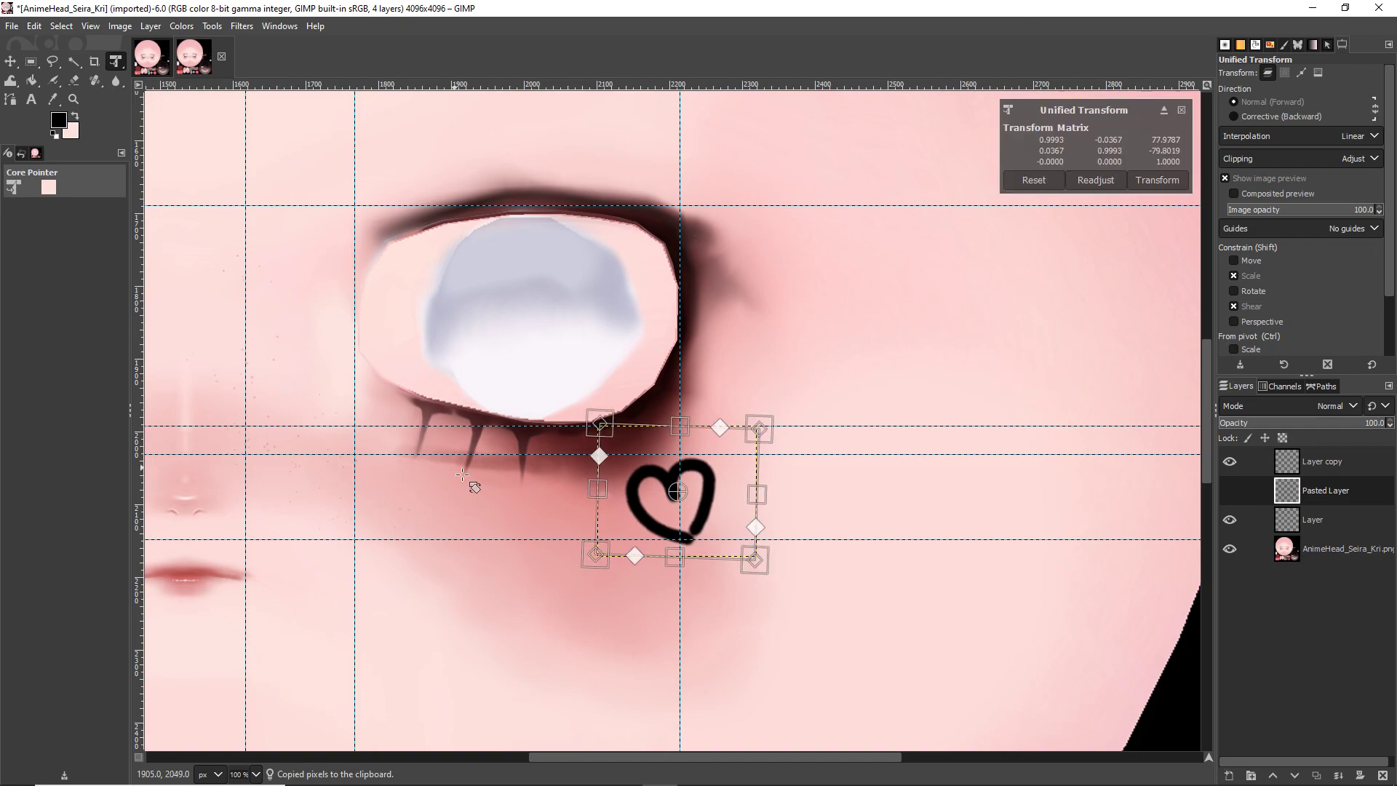